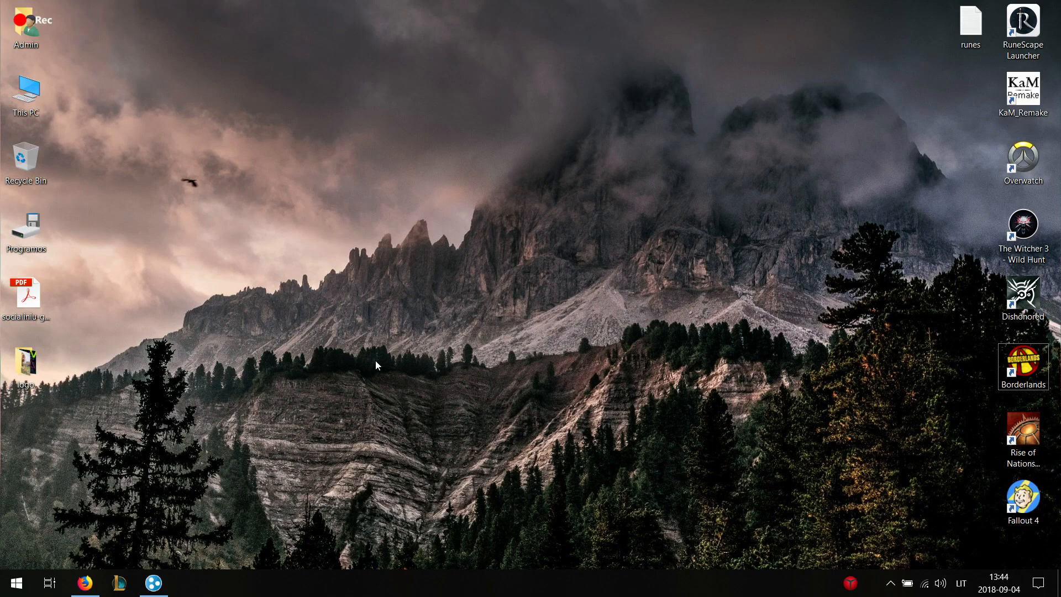
pyautogui.moveTo(549, 278)
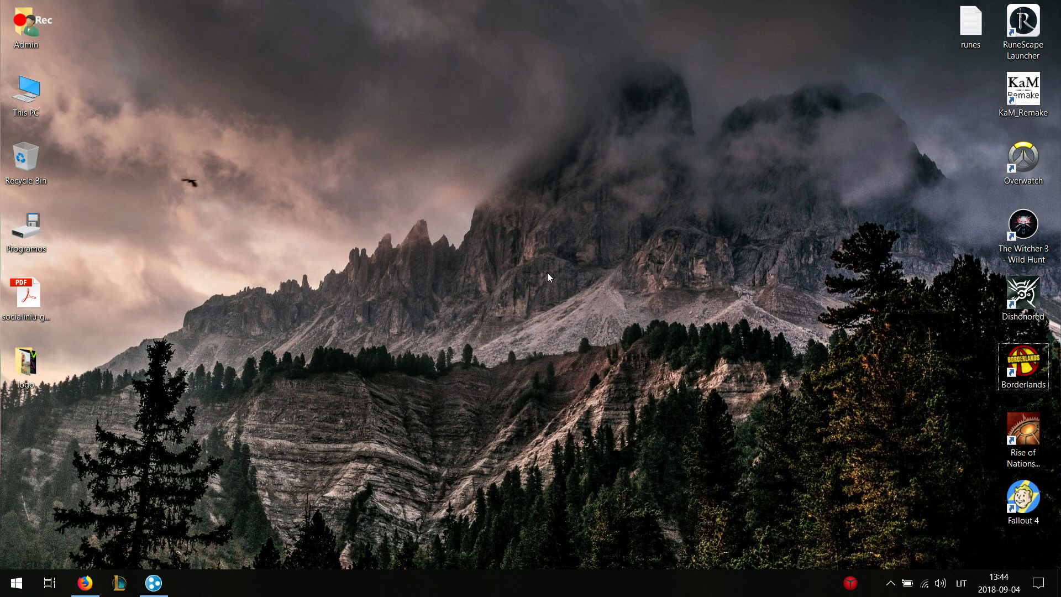
pyautogui.moveTo(580, 236)
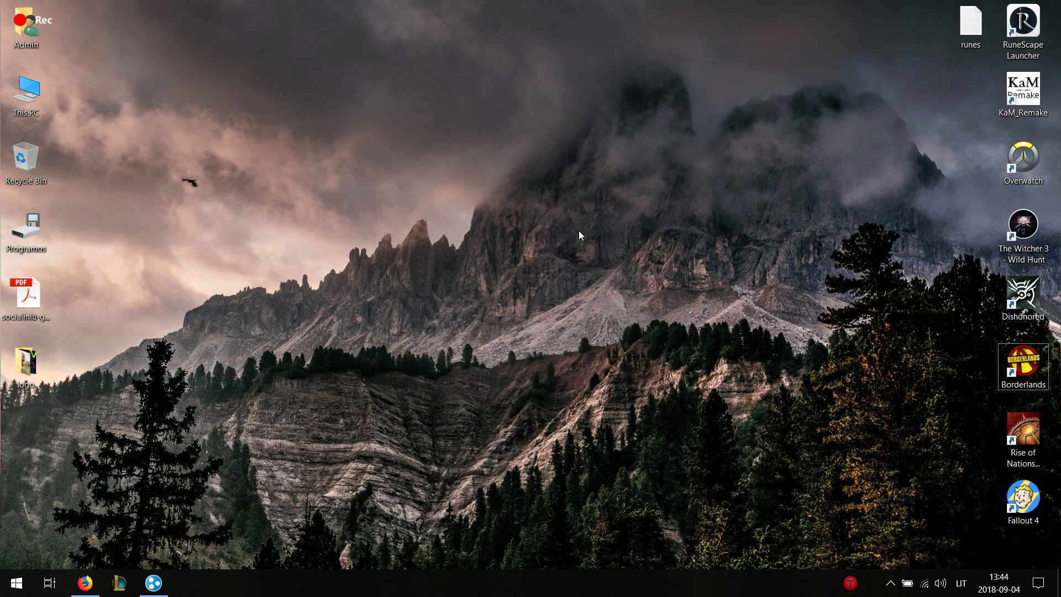
pyautogui.moveTo(726, 161)
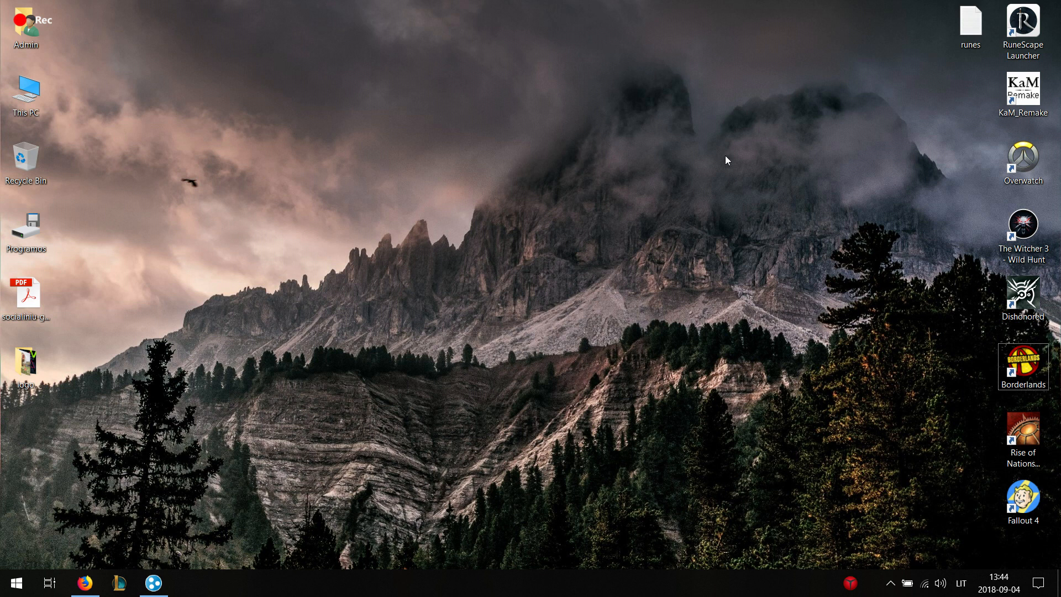
pyautogui.moveTo(756, 123)
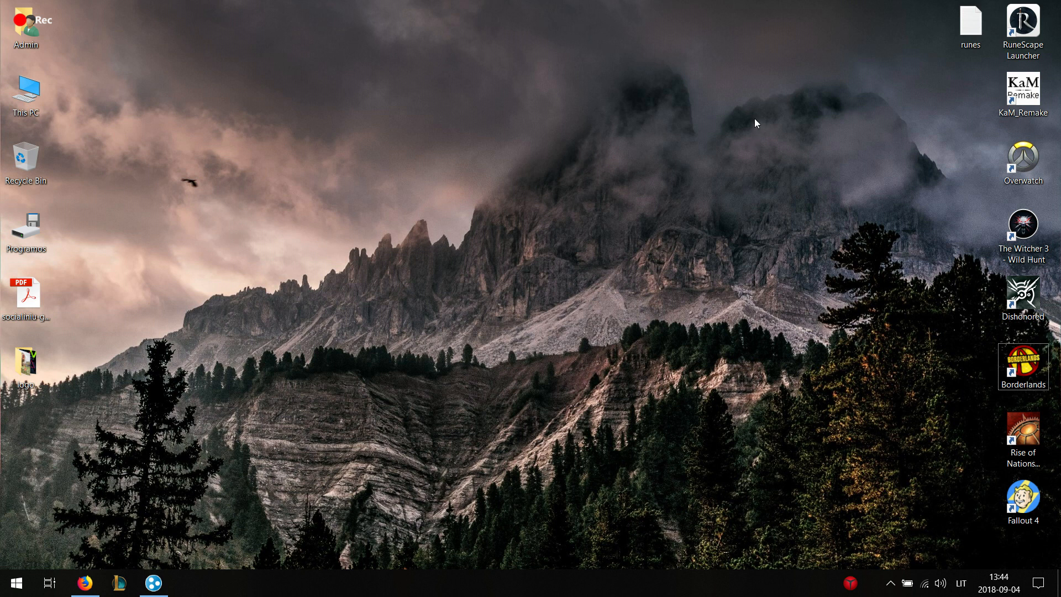
pyautogui.moveTo(297, 400)
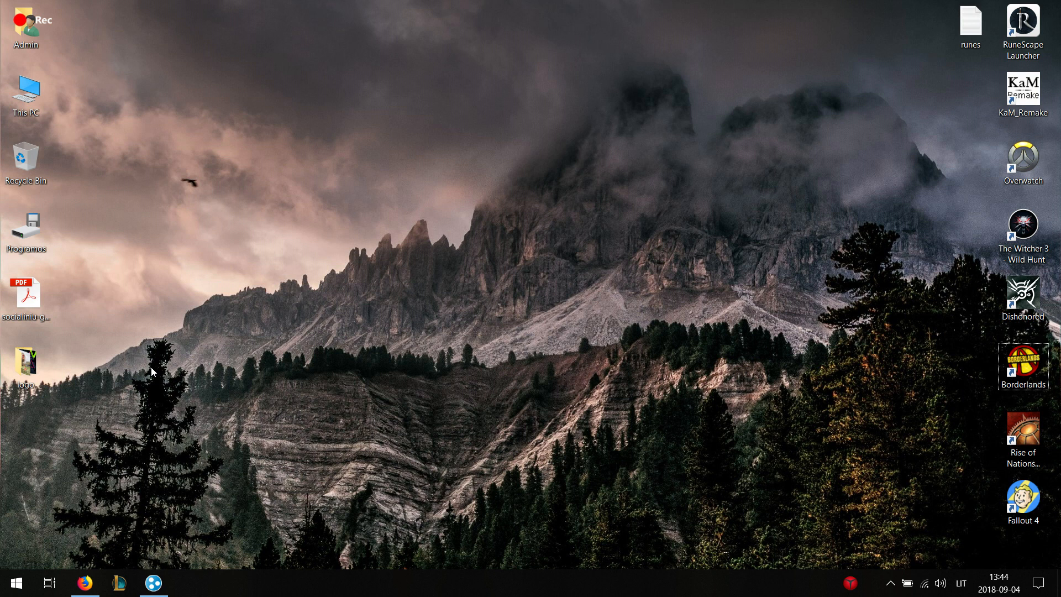
pyautogui.moveTo(219, 356)
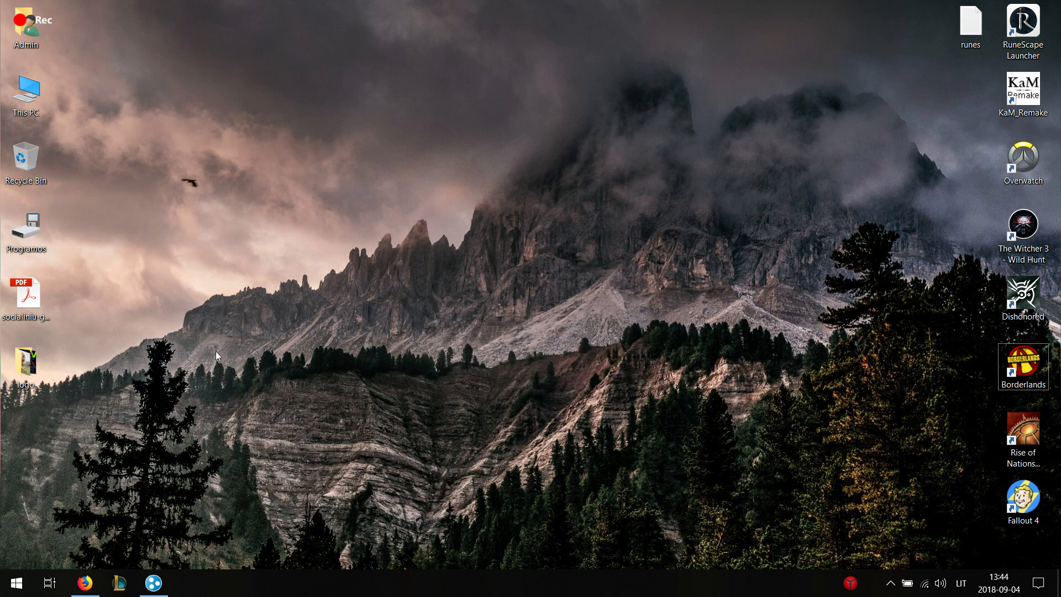
pyautogui.moveTo(365, 289)
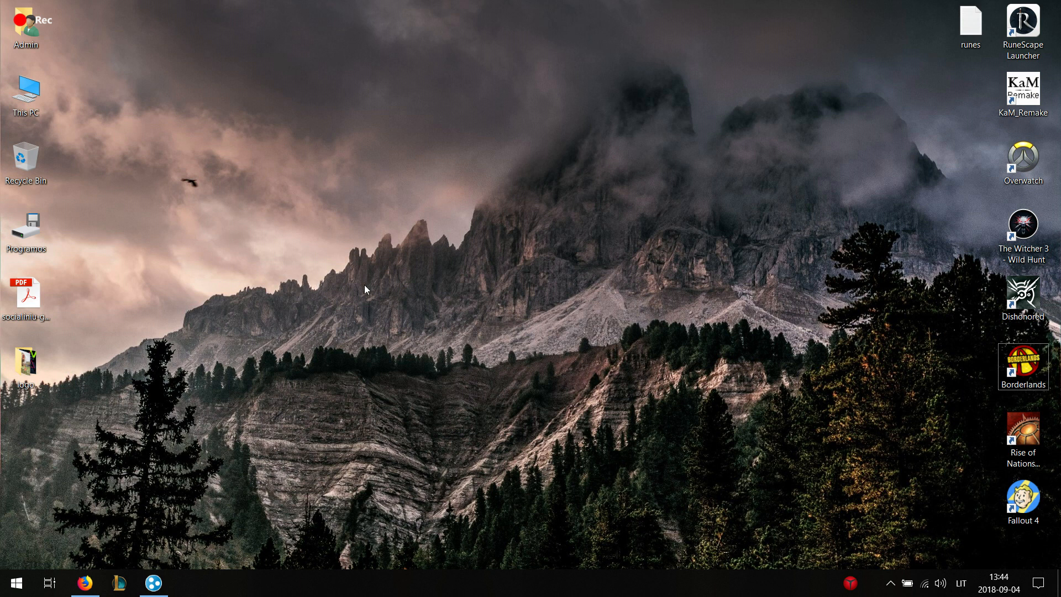
pyautogui.moveTo(312, 295)
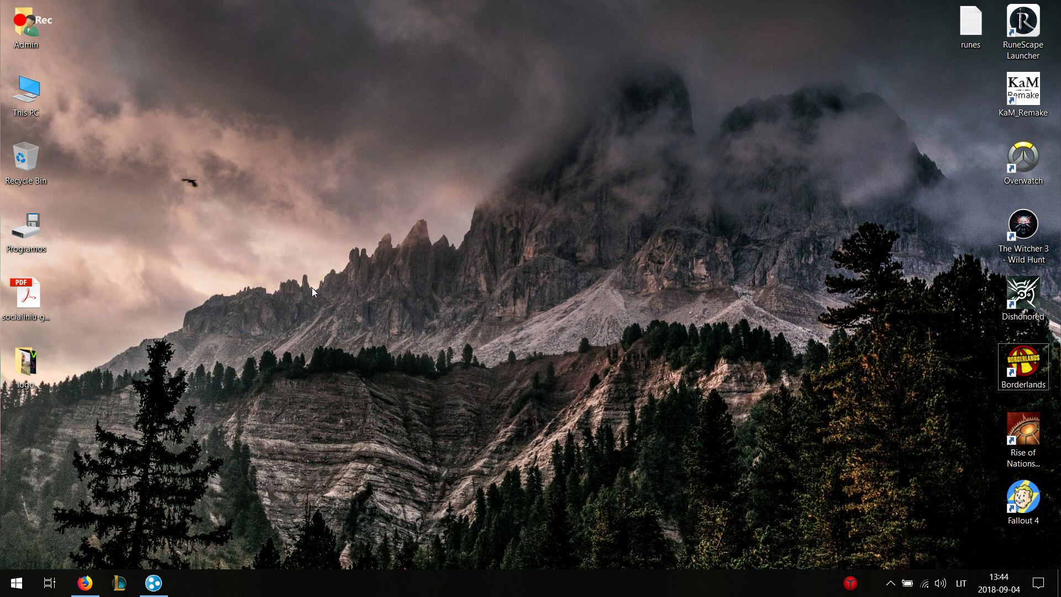
pyautogui.moveTo(586, 222)
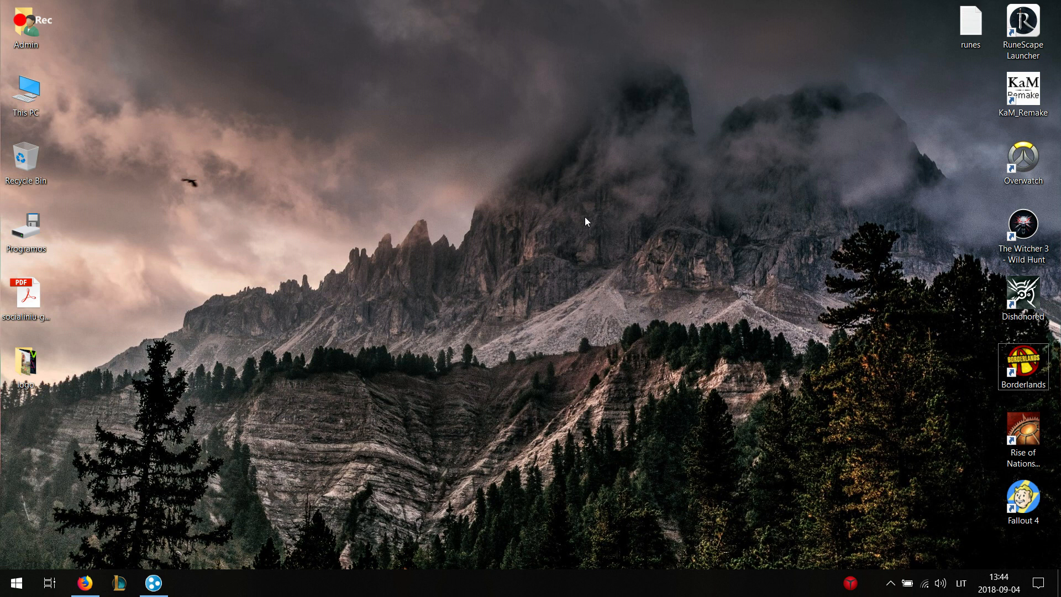
pyautogui.moveTo(589, 227)
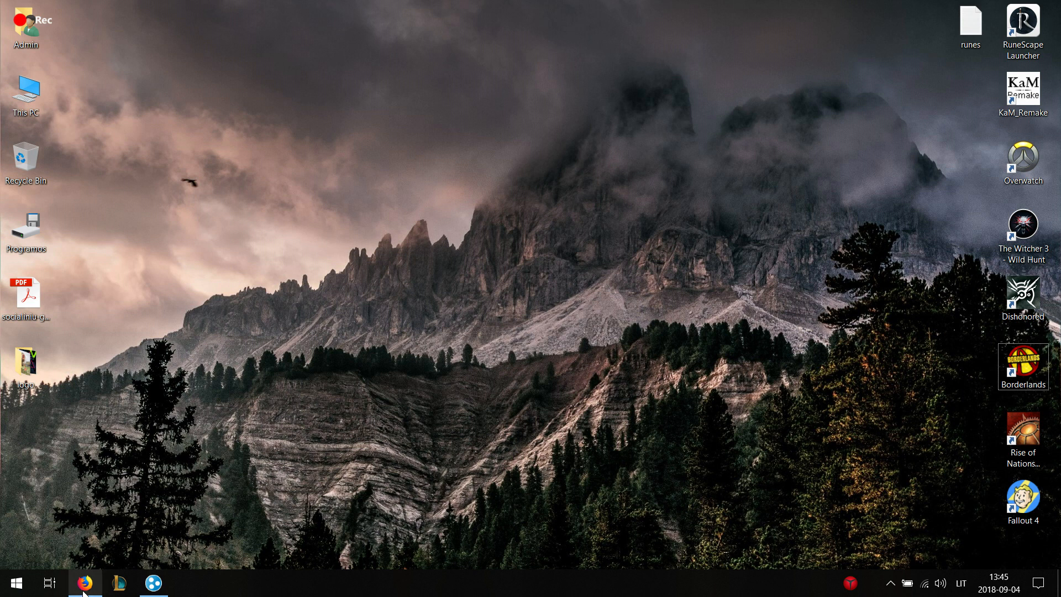
# Save the hamachi.msi installer from the Hamachi for Windows page in Firefox.
pyautogui.click(84, 583)
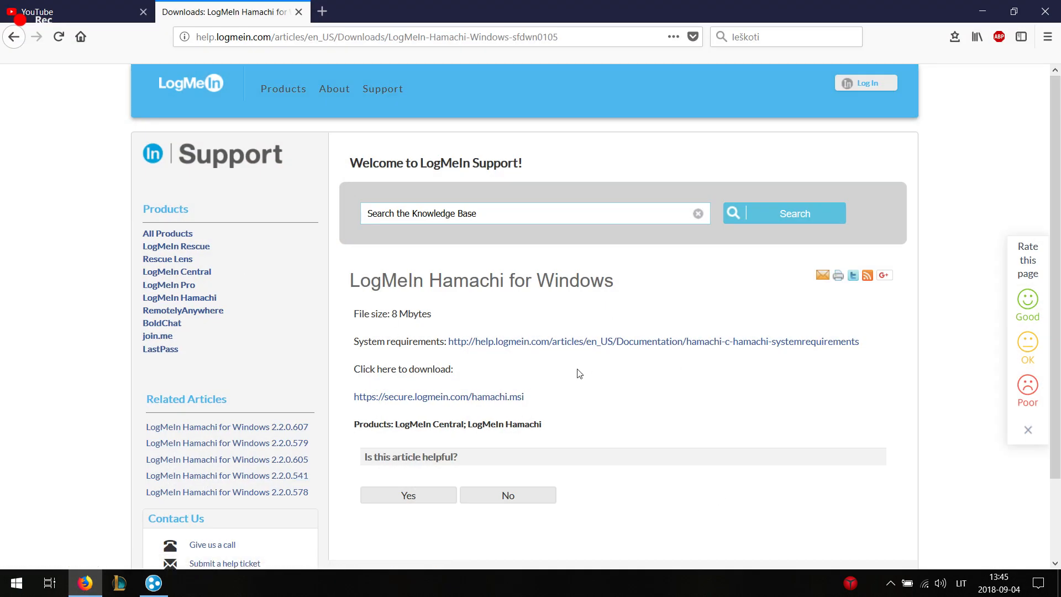
pyautogui.moveTo(446, 55)
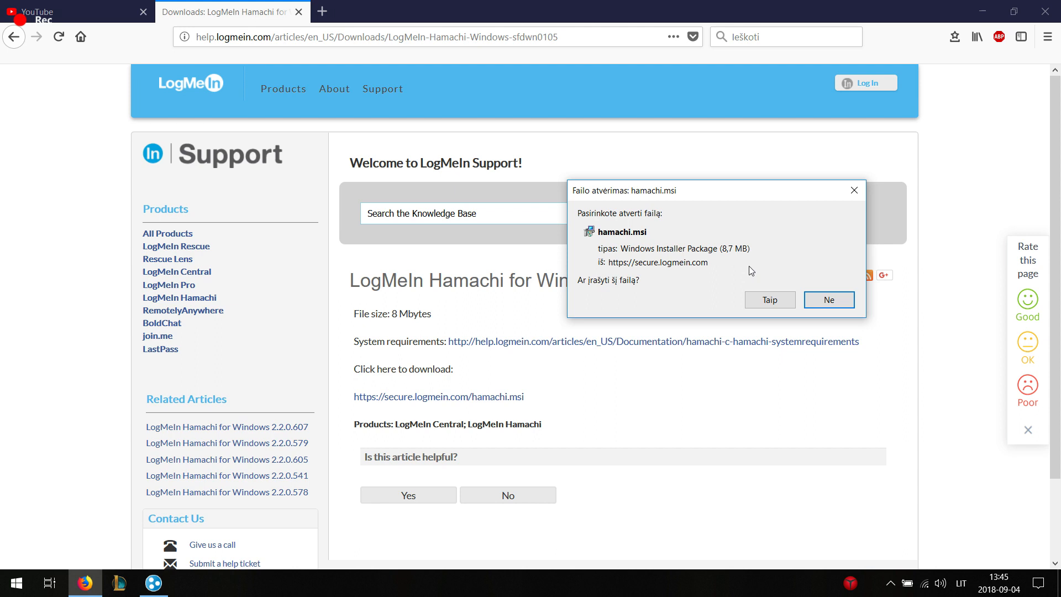
pyautogui.click(770, 300)
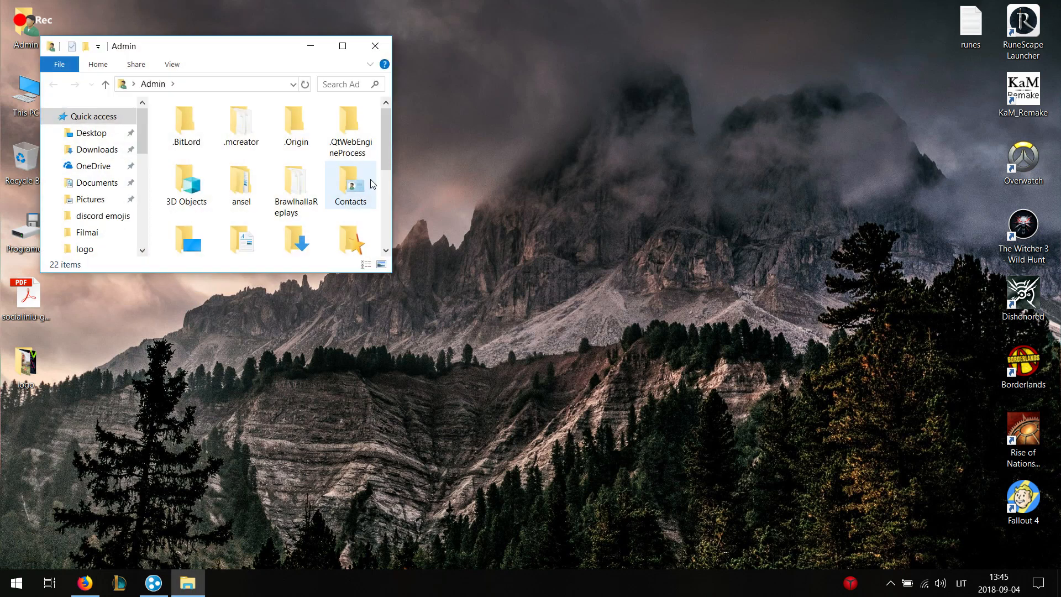
# Launch hamachi.msi from the maximized Downloads folder, reaching the security warning.
pyautogui.scroll(-3)
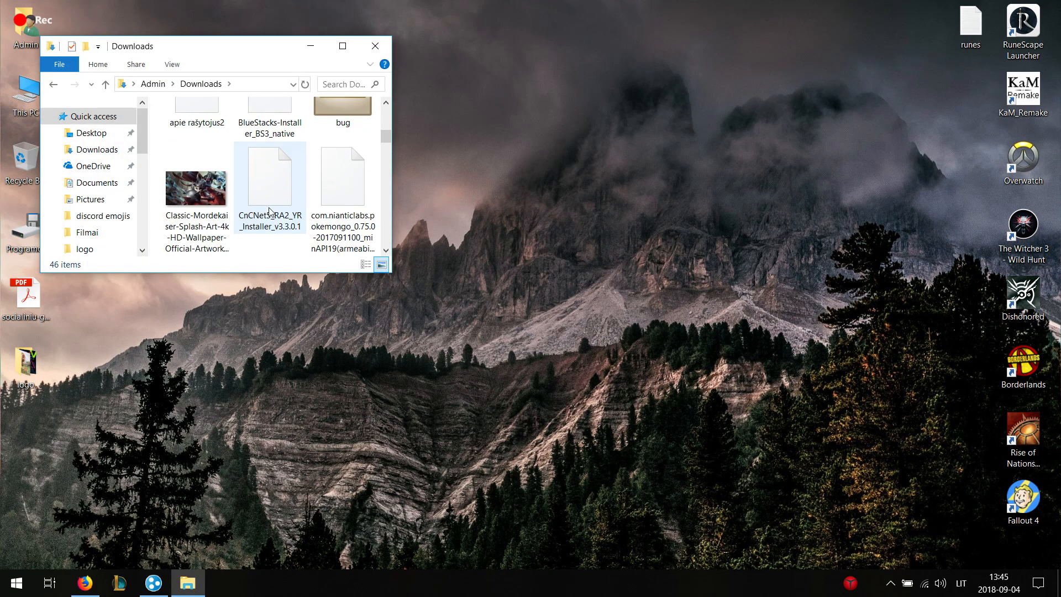
pyautogui.click(342, 46)
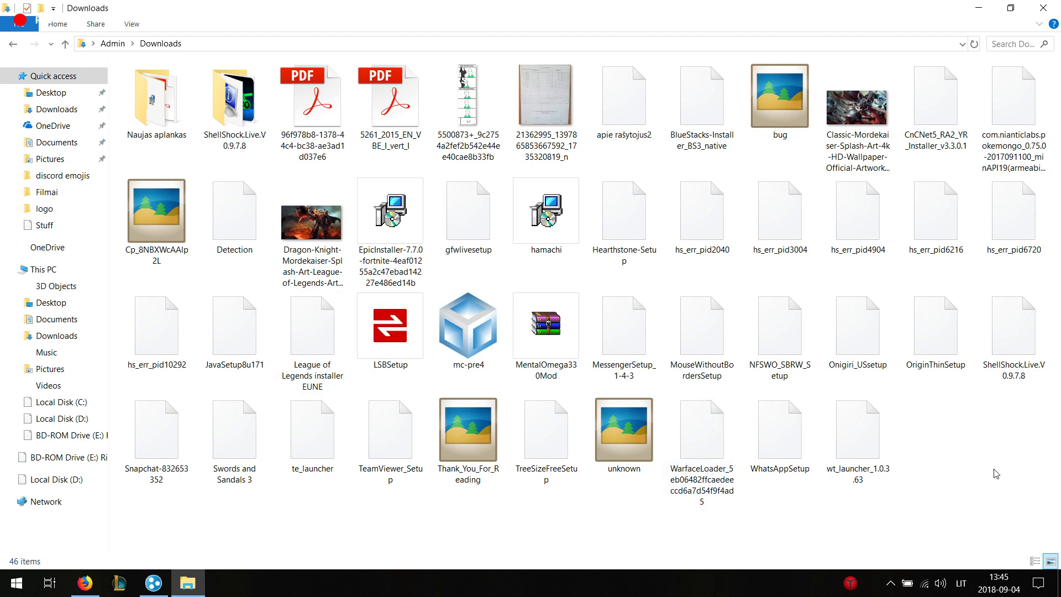
pyautogui.click(545, 211)
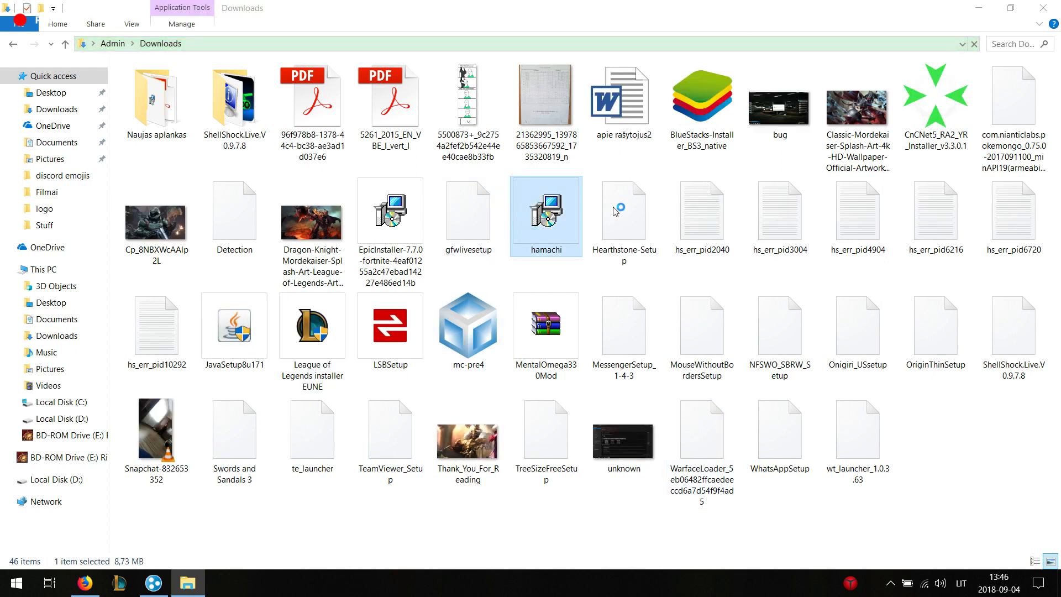
pyautogui.doubleClick(546, 211)
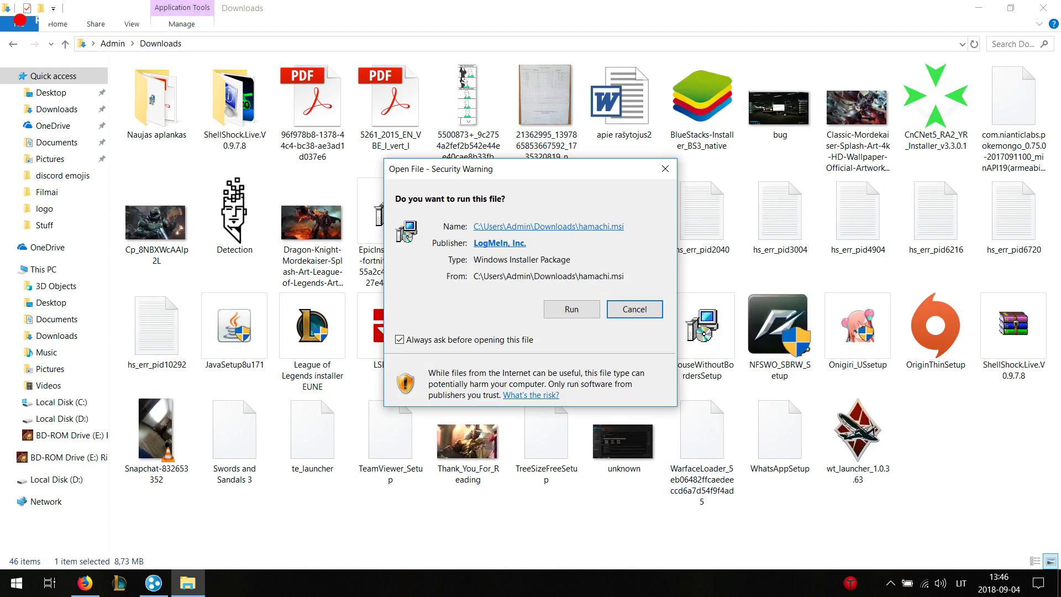
# Run Hamachi setup past English language and license pages, then cancel at previous installation detected.
pyautogui.click(635, 309)
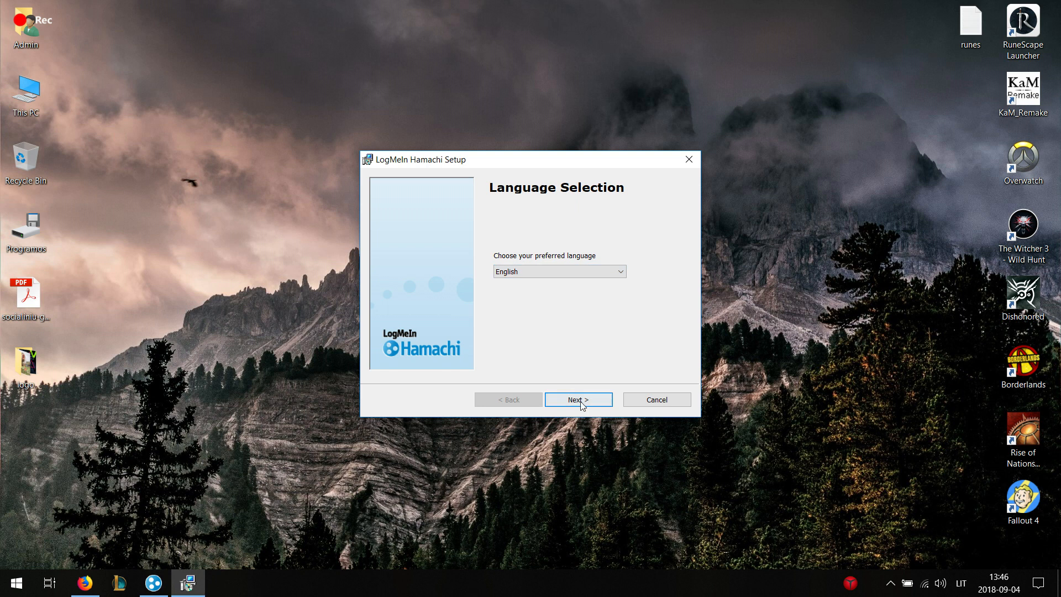
pyautogui.click(578, 399)
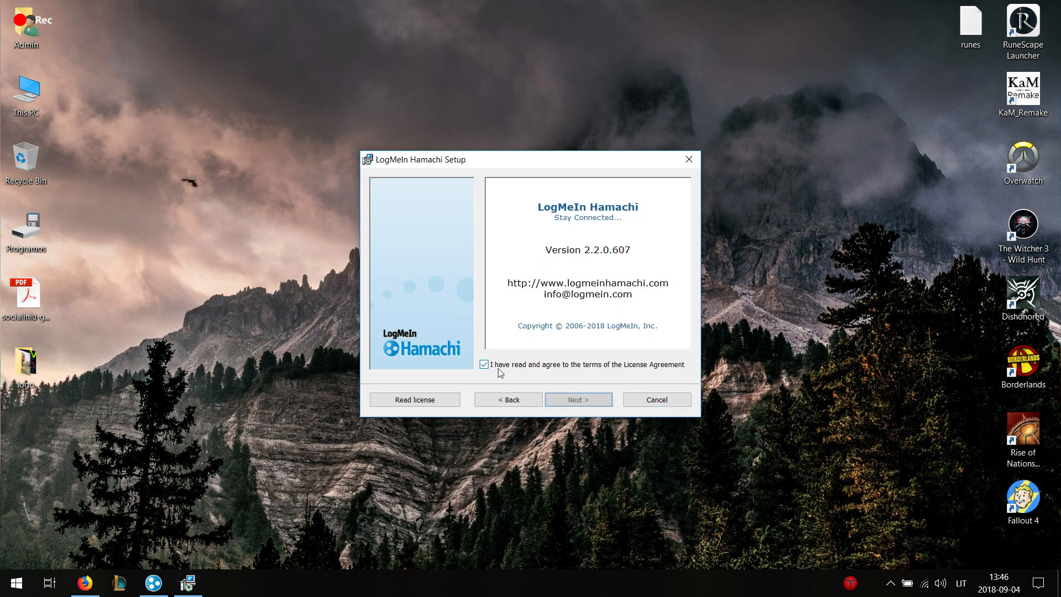
pyautogui.click(578, 399)
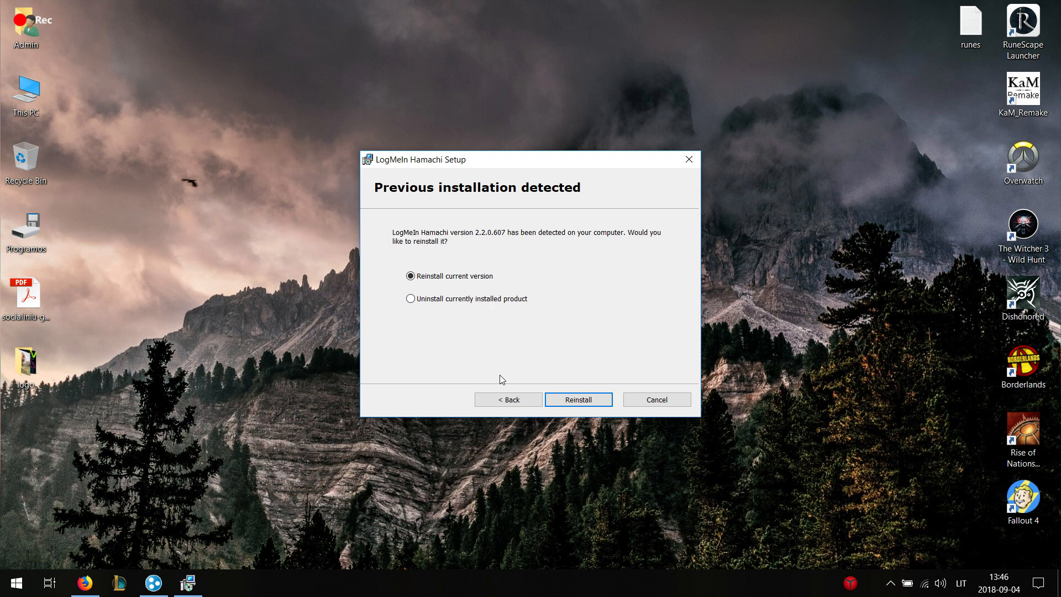
pyautogui.moveTo(519, 261)
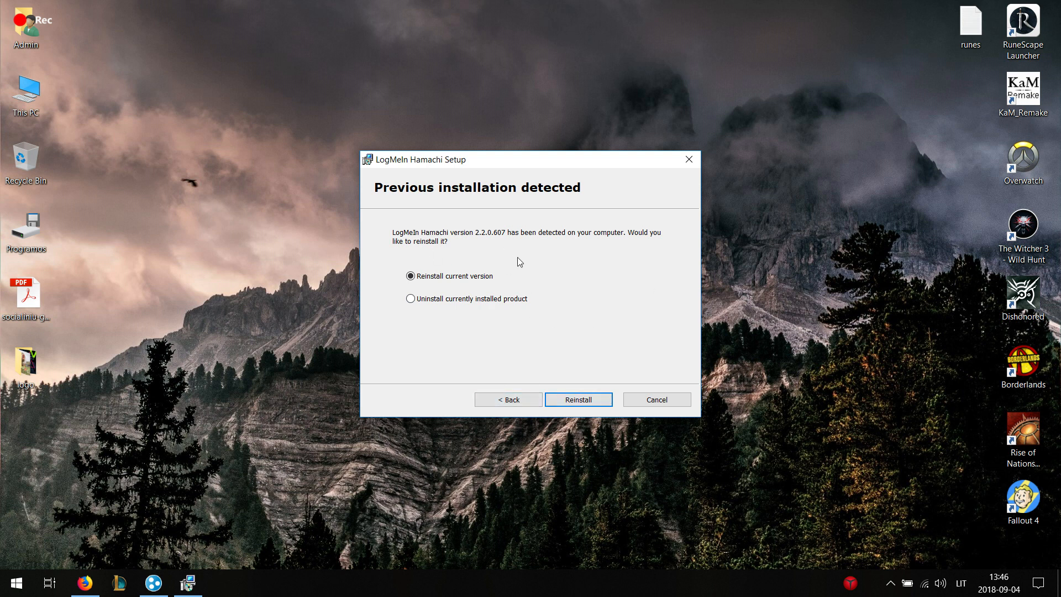
pyautogui.moveTo(562, 226)
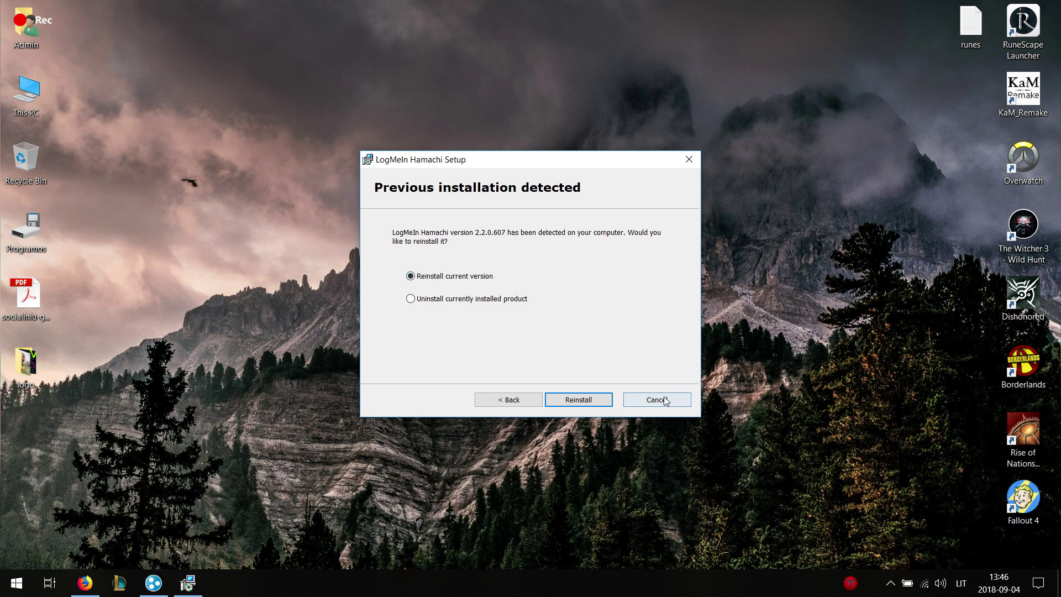
pyautogui.click(657, 399)
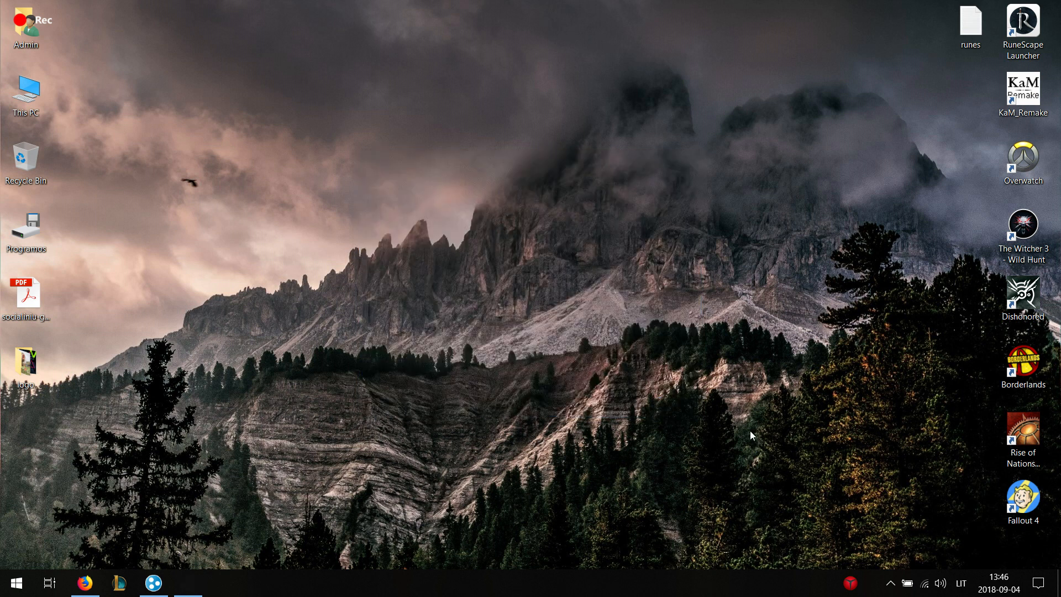
pyautogui.moveTo(544, 198)
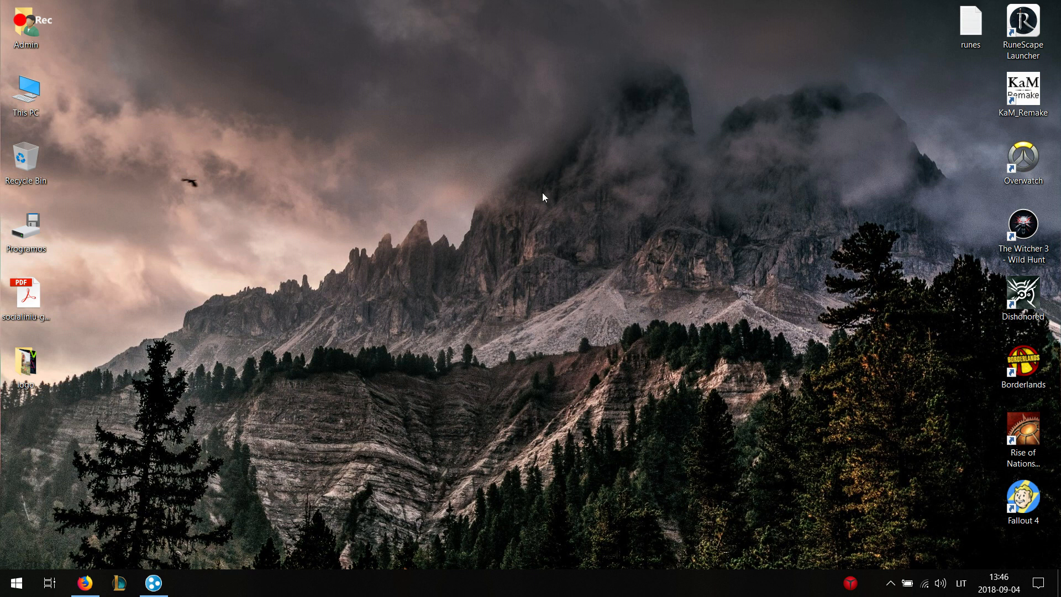
pyautogui.moveTo(337, 391)
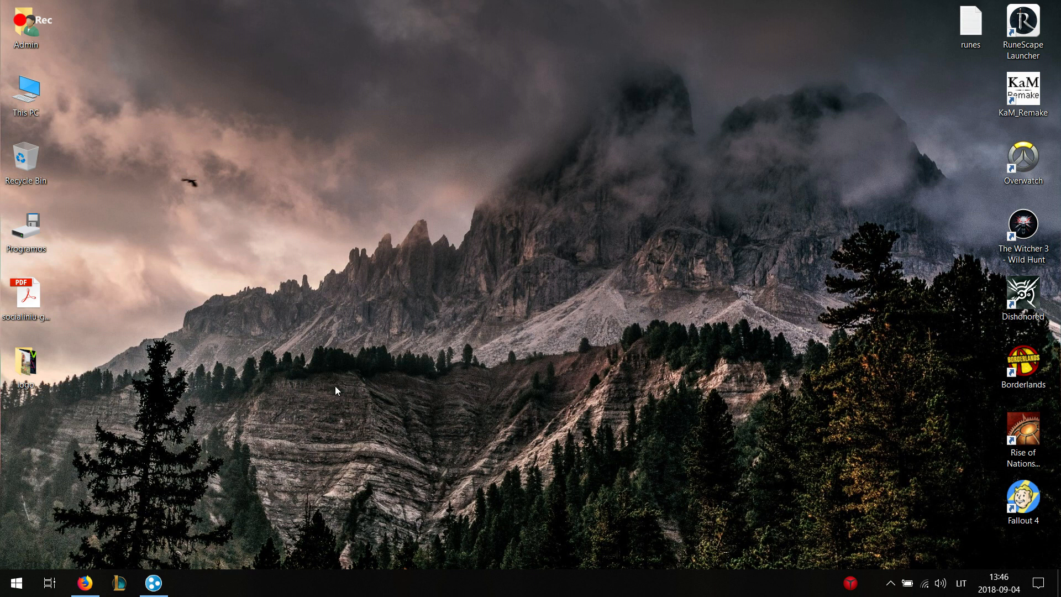
# Create the password-protected ContentGalore network in Hamachi and select it in the list.
pyautogui.click(153, 583)
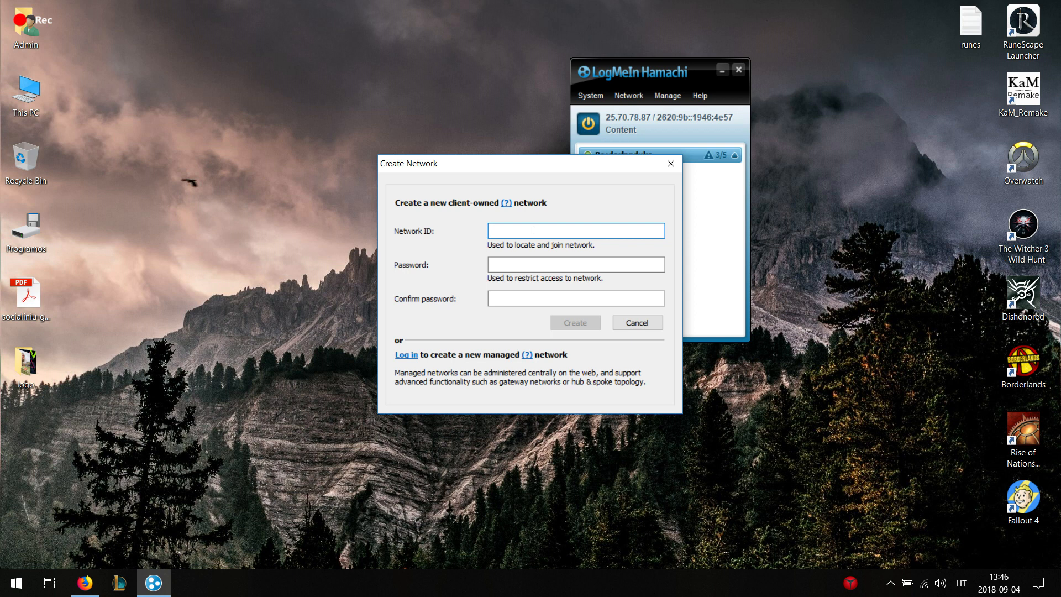
pyautogui.write('ContentGalore')
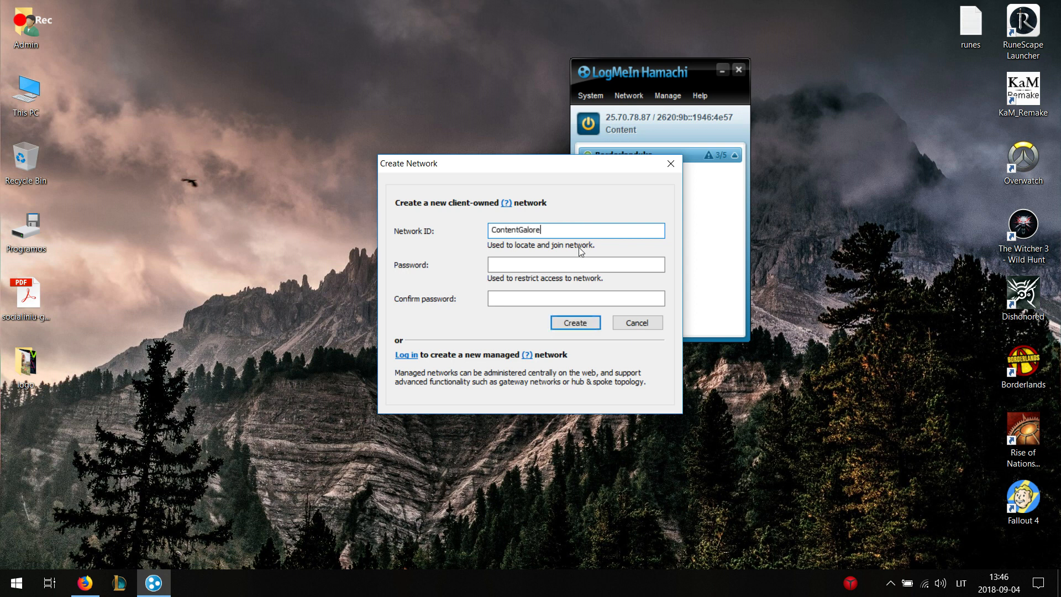
pyautogui.click(576, 264)
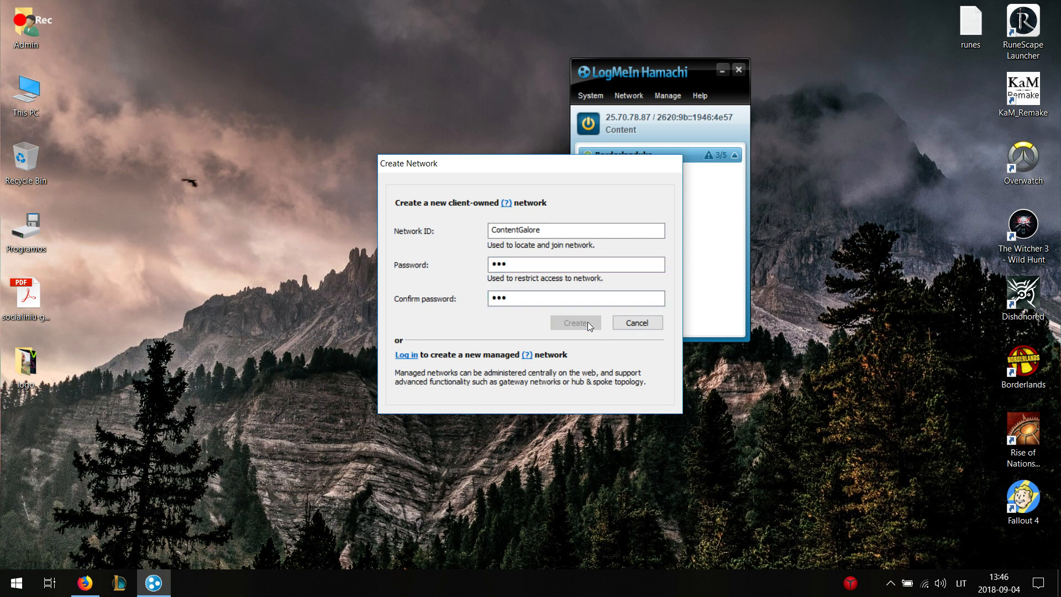
pyautogui.click(575, 323)
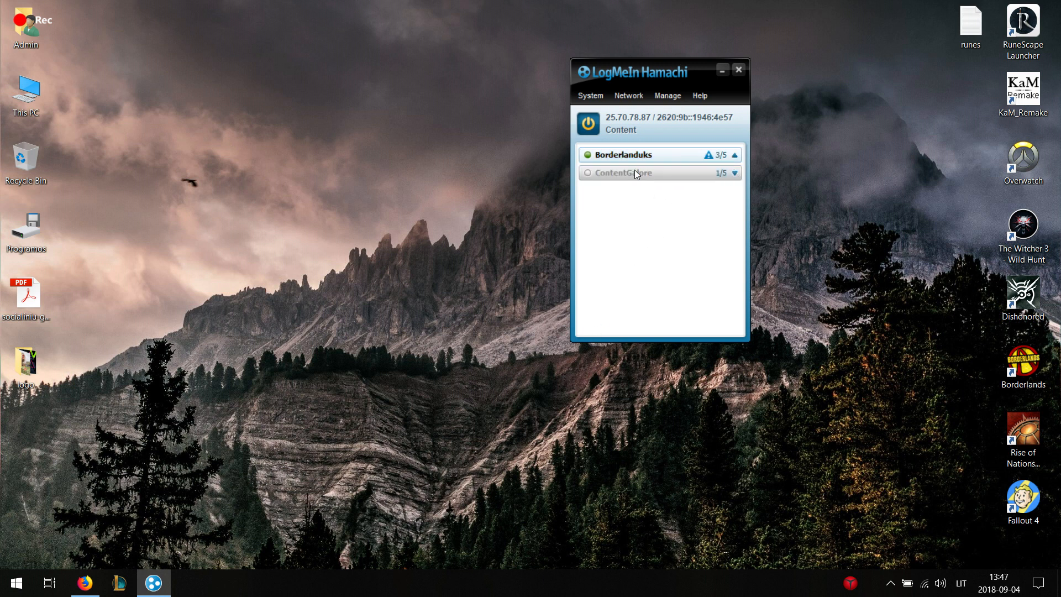
pyautogui.click(632, 173)
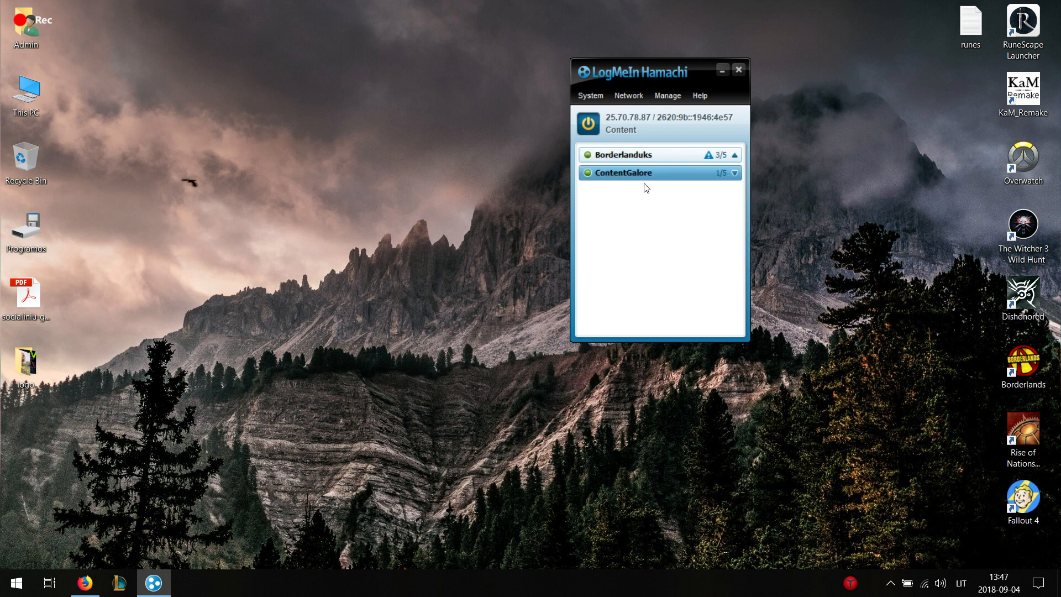
pyautogui.moveTo(628, 179)
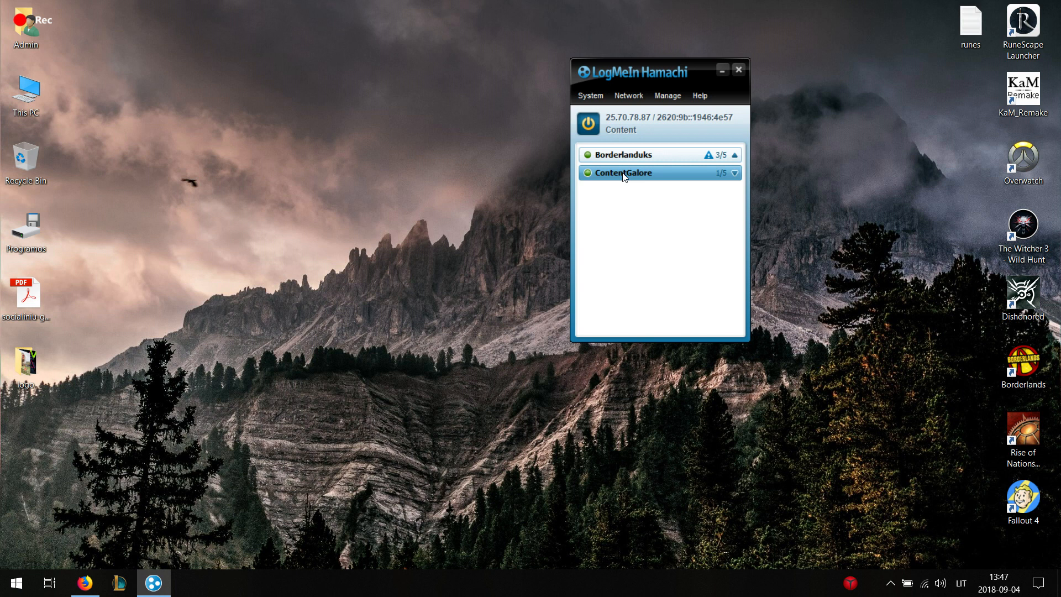
pyautogui.click(628, 95)
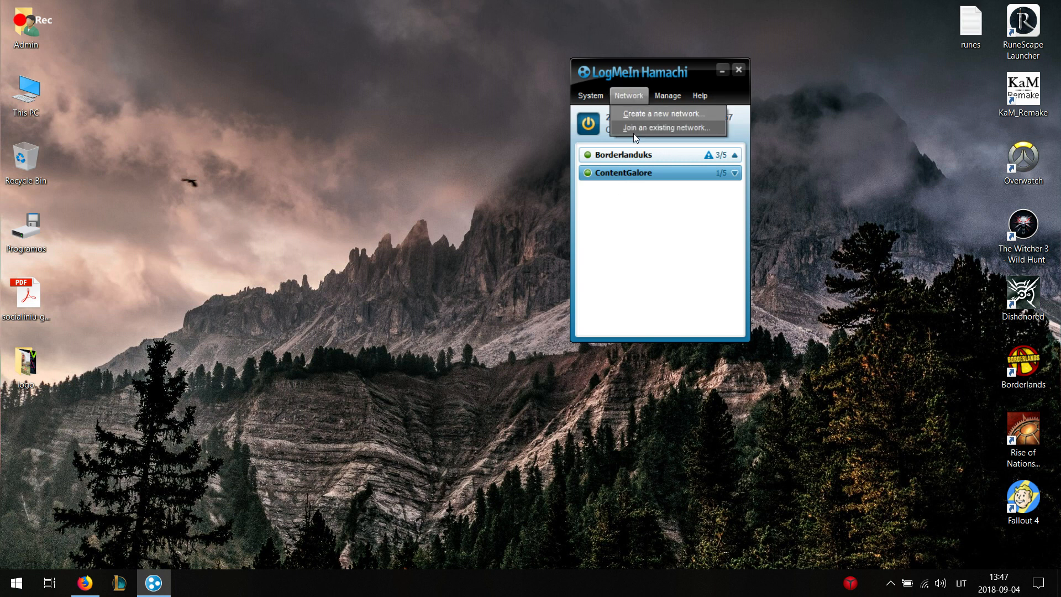
pyautogui.click(666, 128)
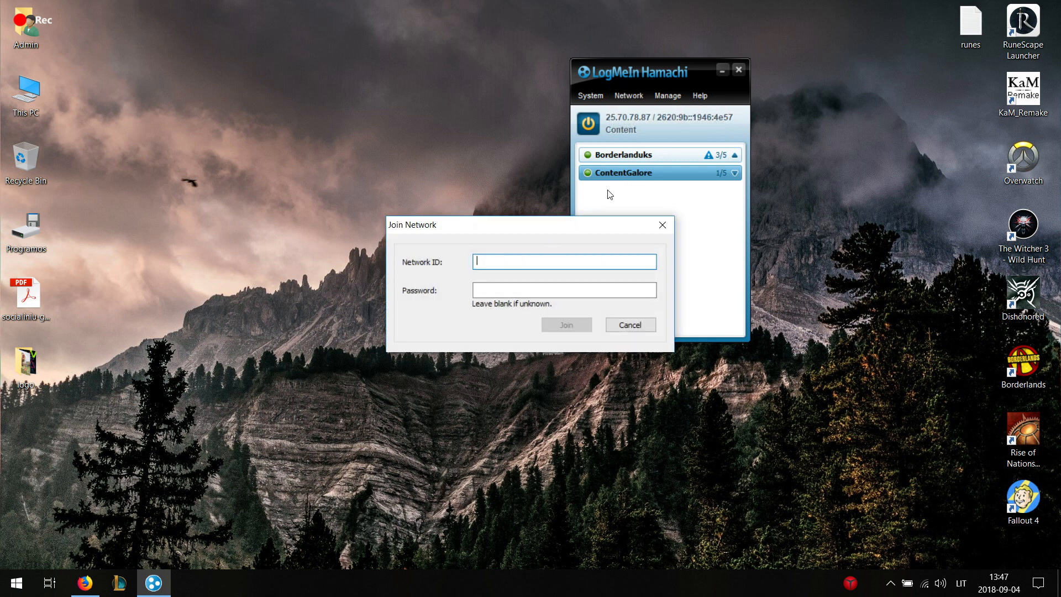
pyautogui.click(564, 289)
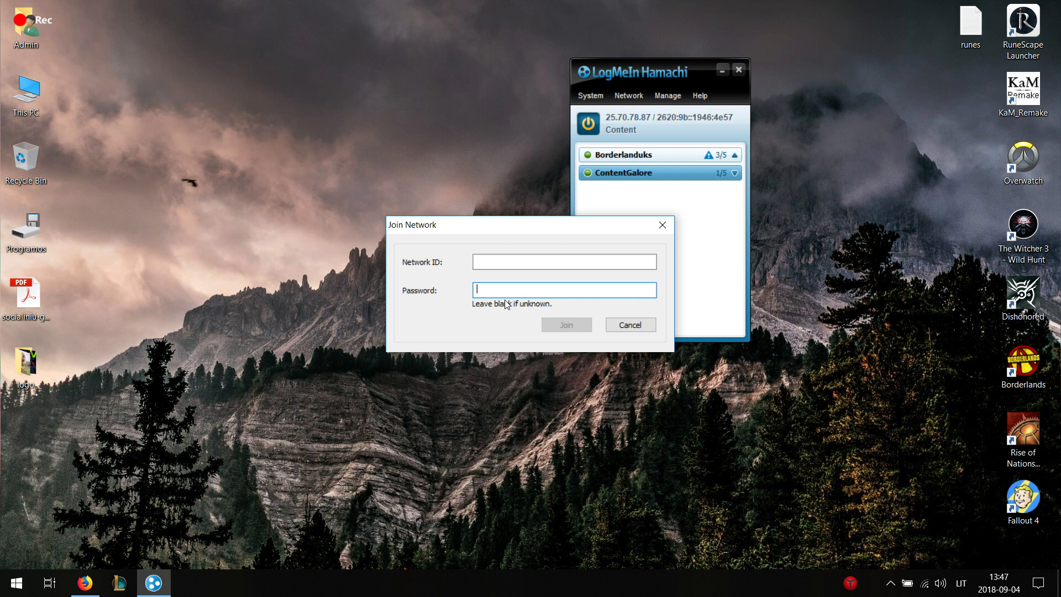
pyautogui.moveTo(633, 184)
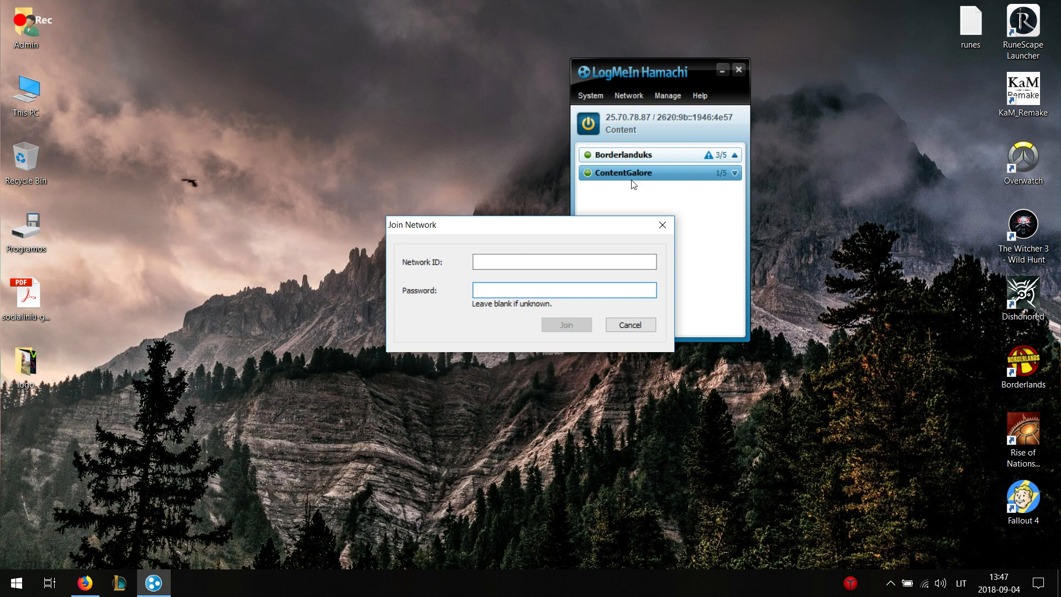
pyautogui.click(631, 325)
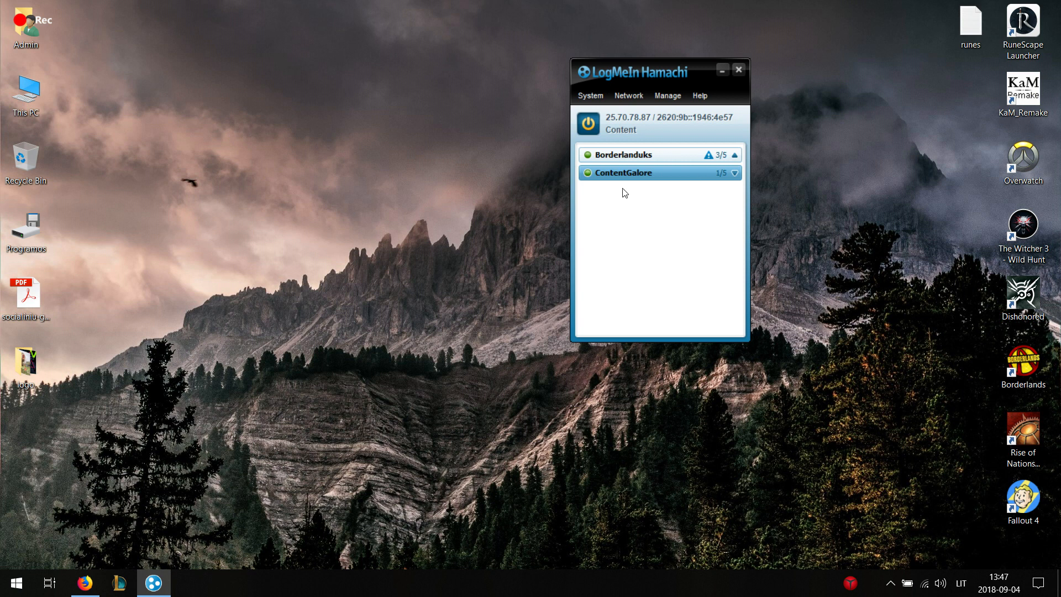
pyautogui.moveTo(644, 200)
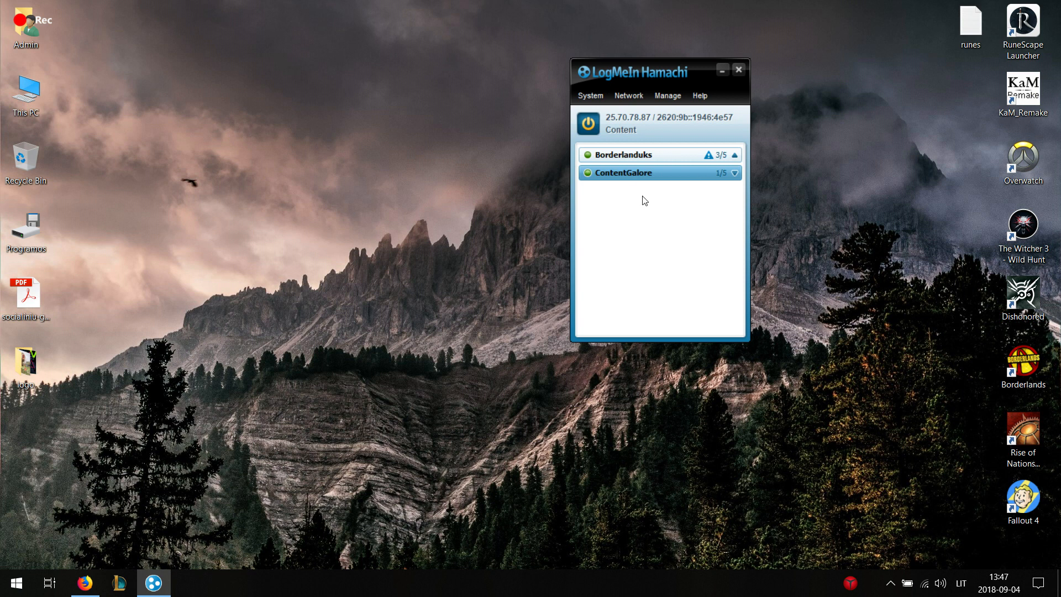
pyautogui.moveTo(626, 129)
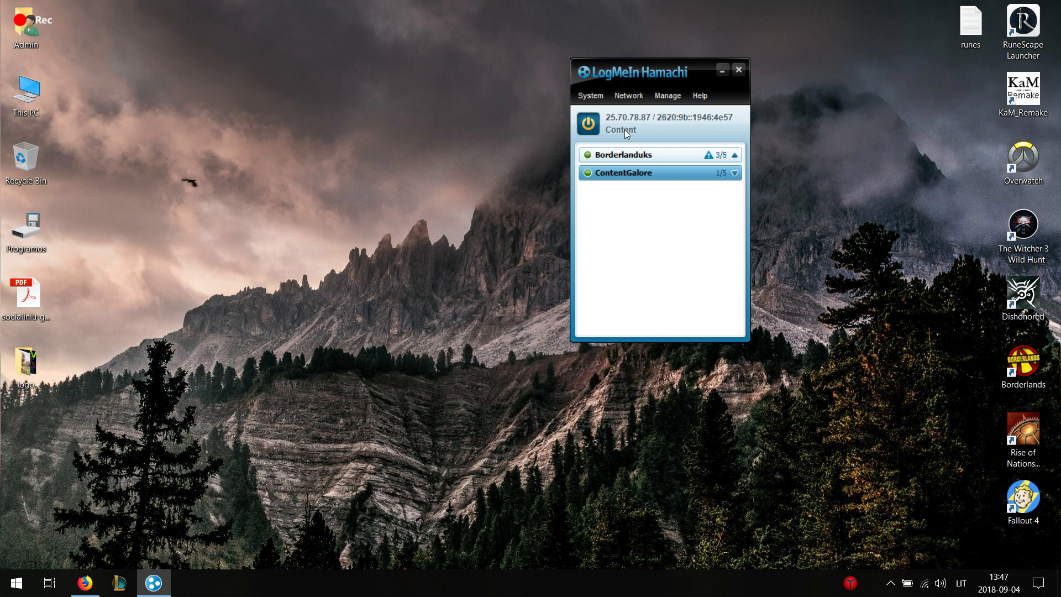
pyautogui.moveTo(634, 126)
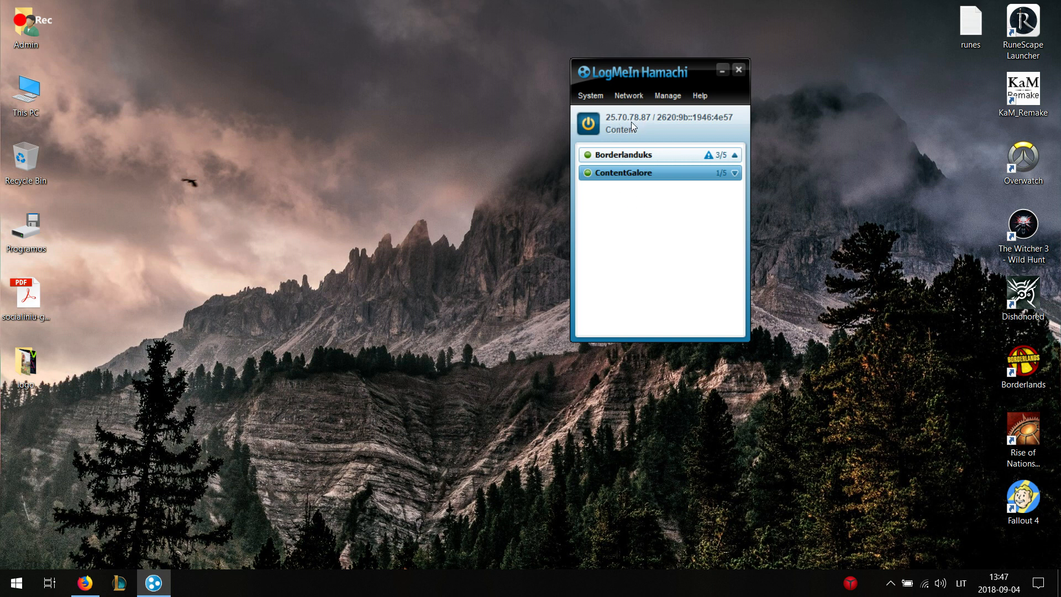
pyautogui.moveTo(634, 118)
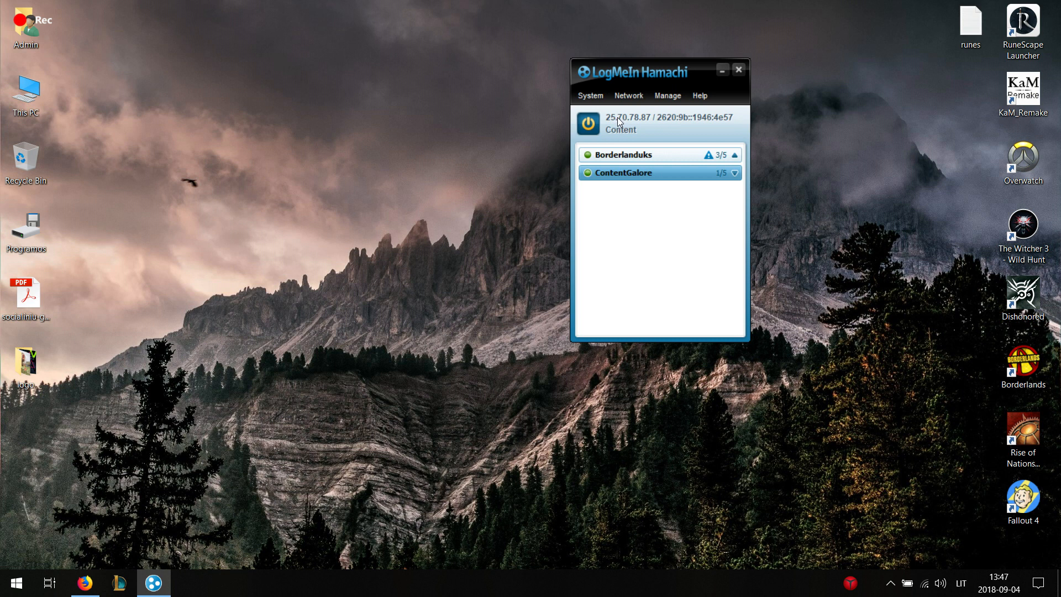
pyautogui.moveTo(628, 122)
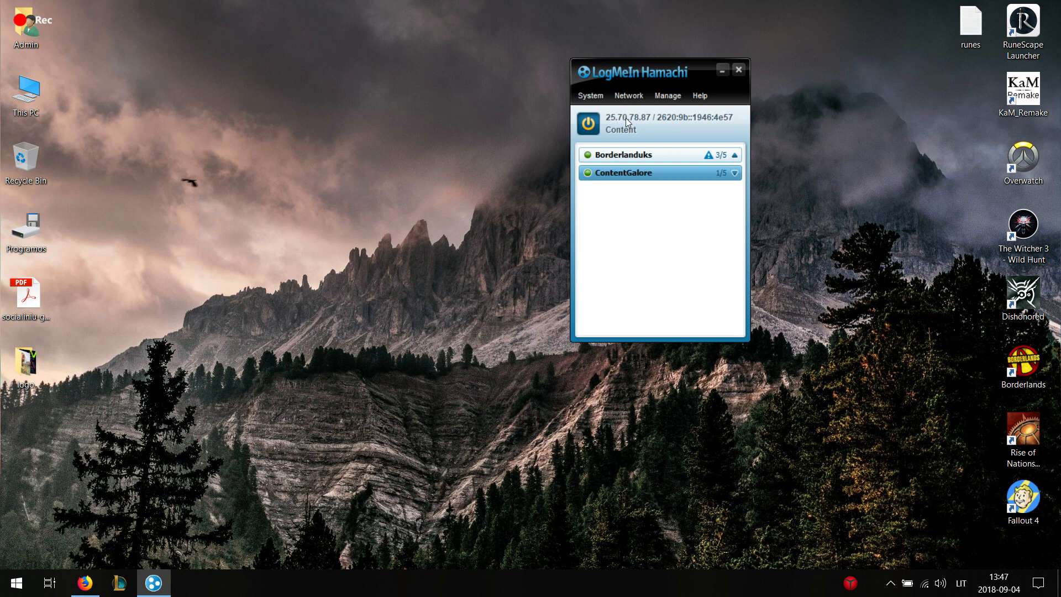
# Move the Hamachi window aside to reveal the Borderlands desktop shortcut.
pyautogui.rightClick(630, 121)
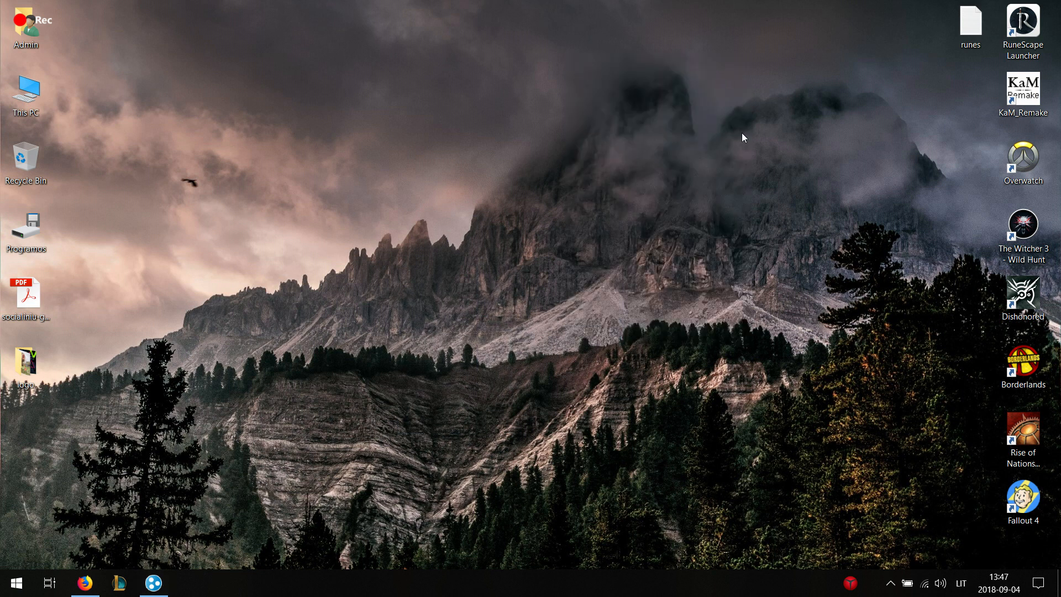
pyautogui.moveTo(218, 146)
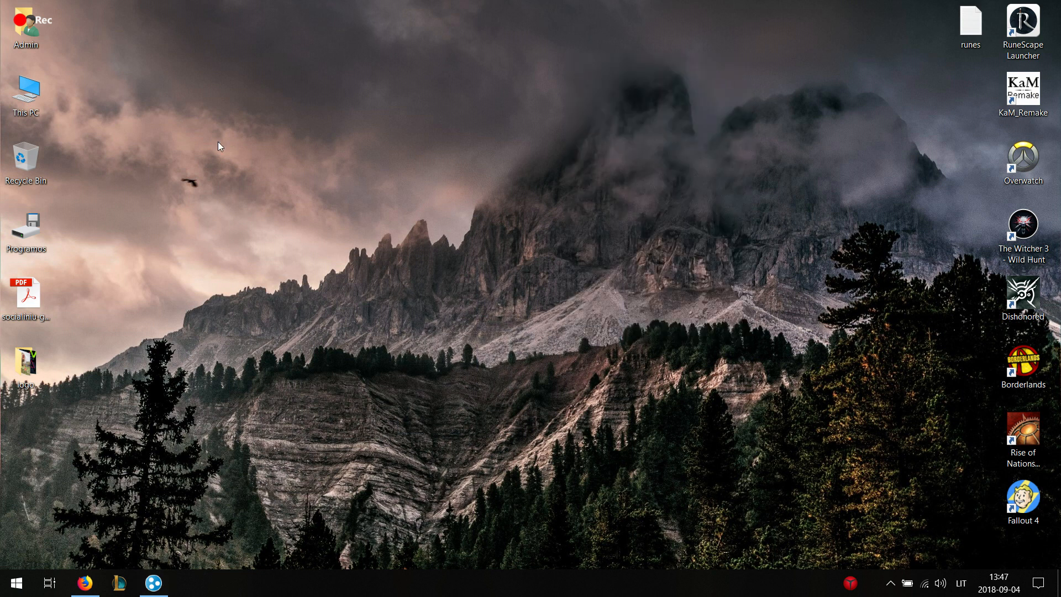
pyautogui.moveTo(592, 292)
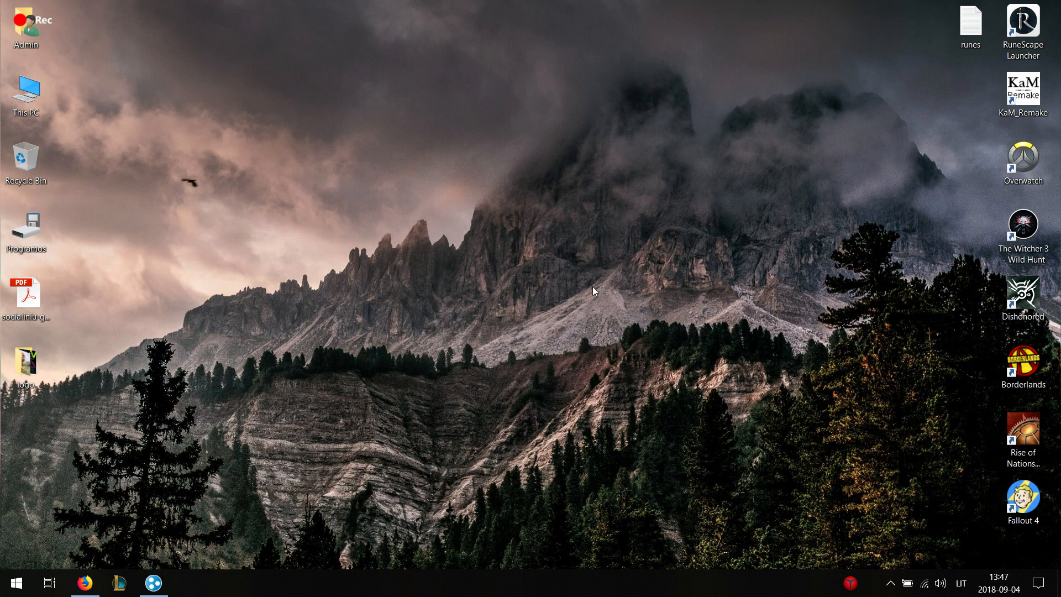
pyautogui.moveTo(601, 261)
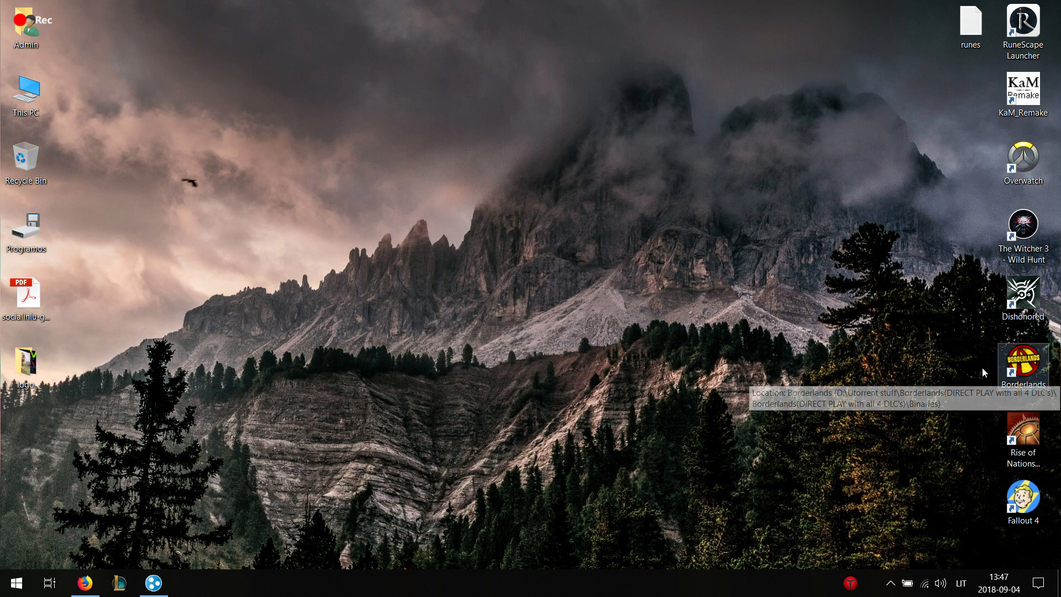
pyautogui.moveTo(847, 349)
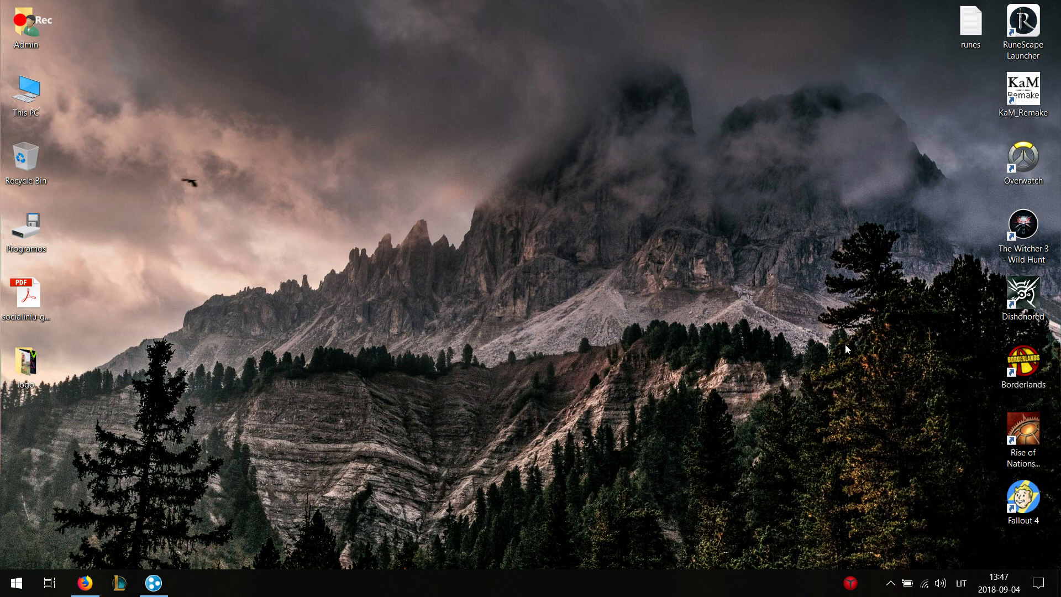
pyautogui.moveTo(798, 321)
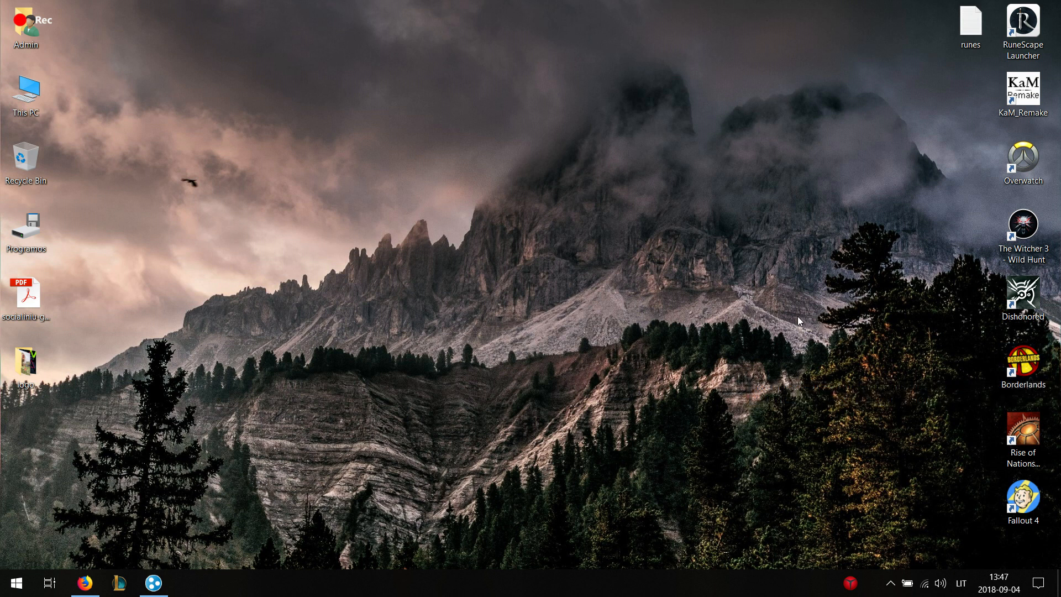
pyautogui.moveTo(798, 316)
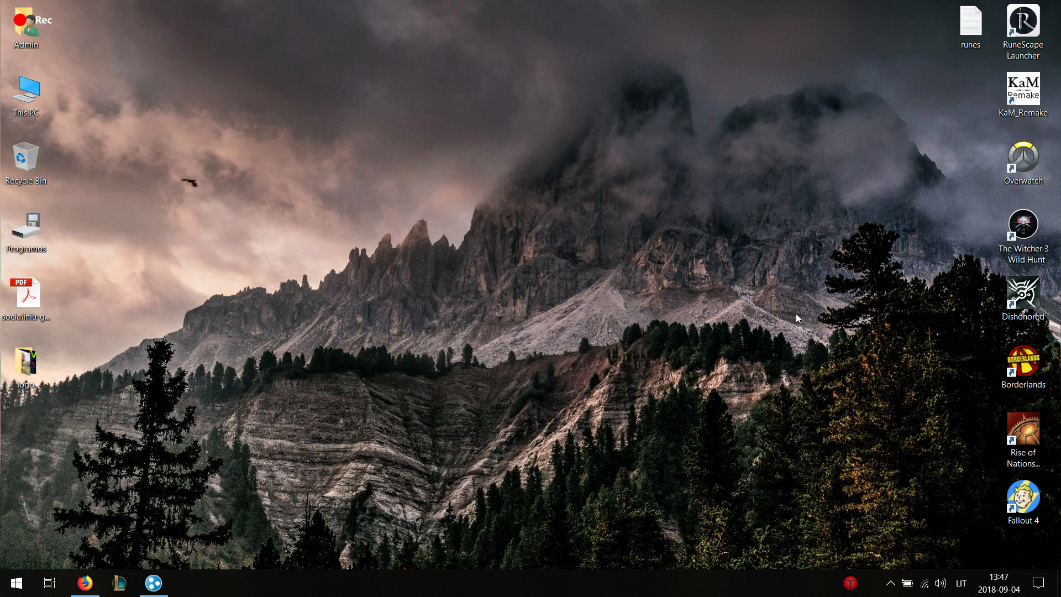
pyautogui.click(26, 88)
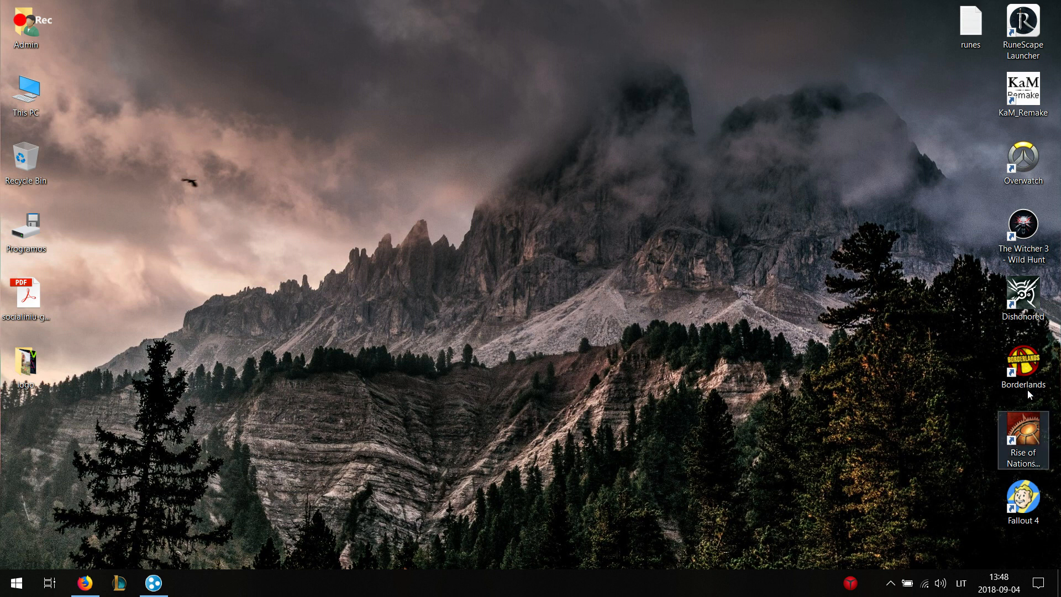
# Compare the Borderlands shortcut target with Hamachi's 25.70.78.87 address, then close Properties.
pyautogui.rightClick(1024, 360)
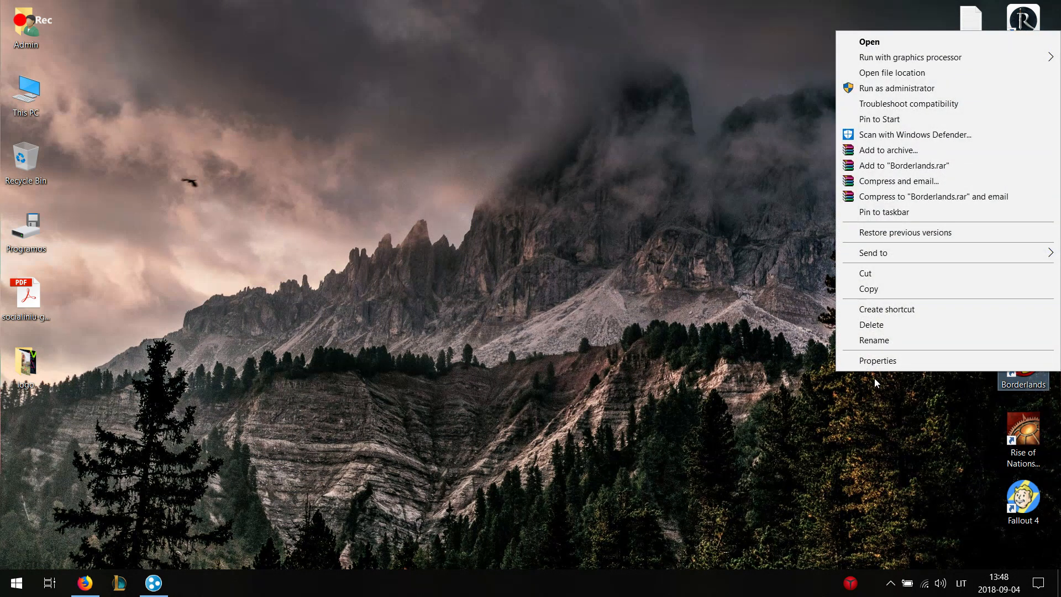
pyautogui.click(878, 360)
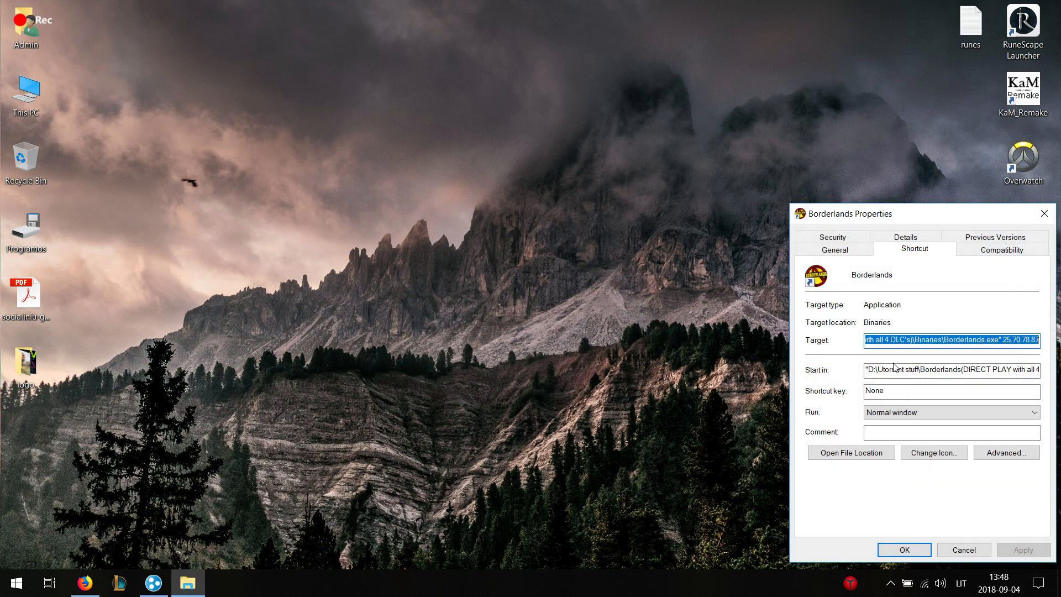
pyautogui.moveTo(907, 213); pyautogui.dragTo(685, 208)
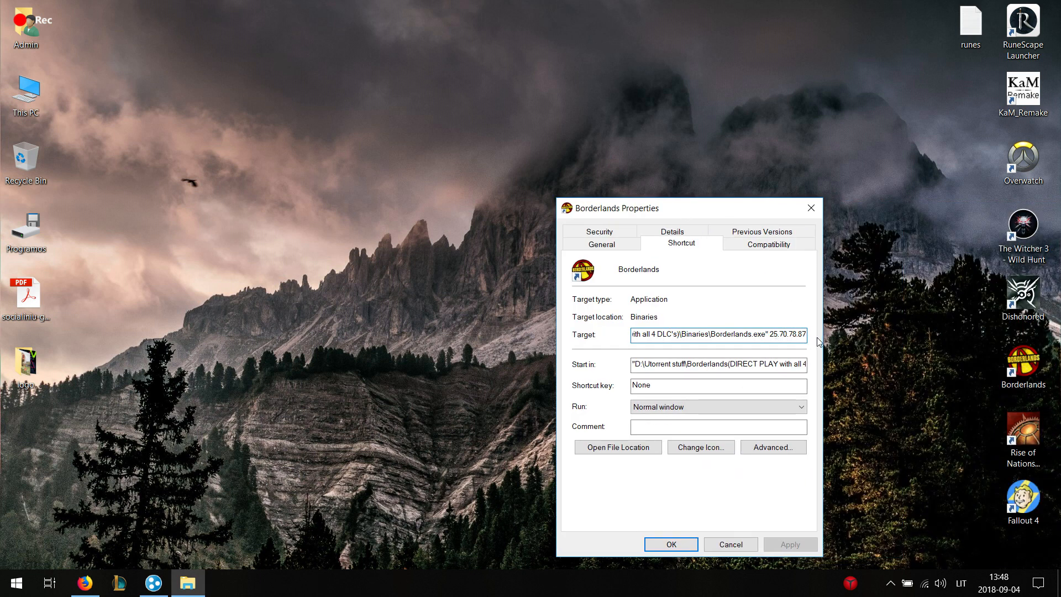
pyautogui.click(153, 582)
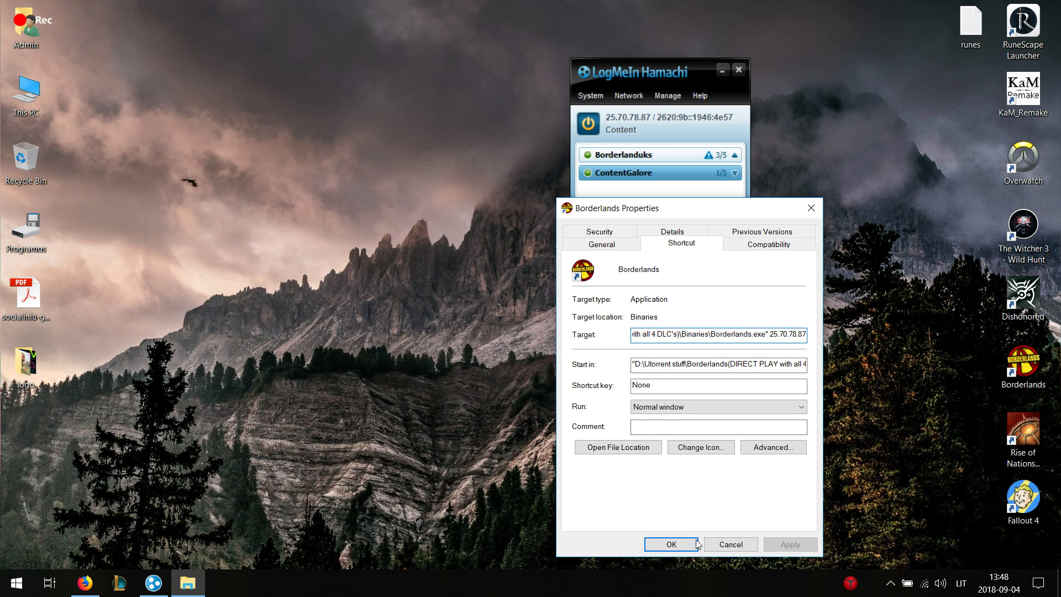
pyautogui.click(671, 544)
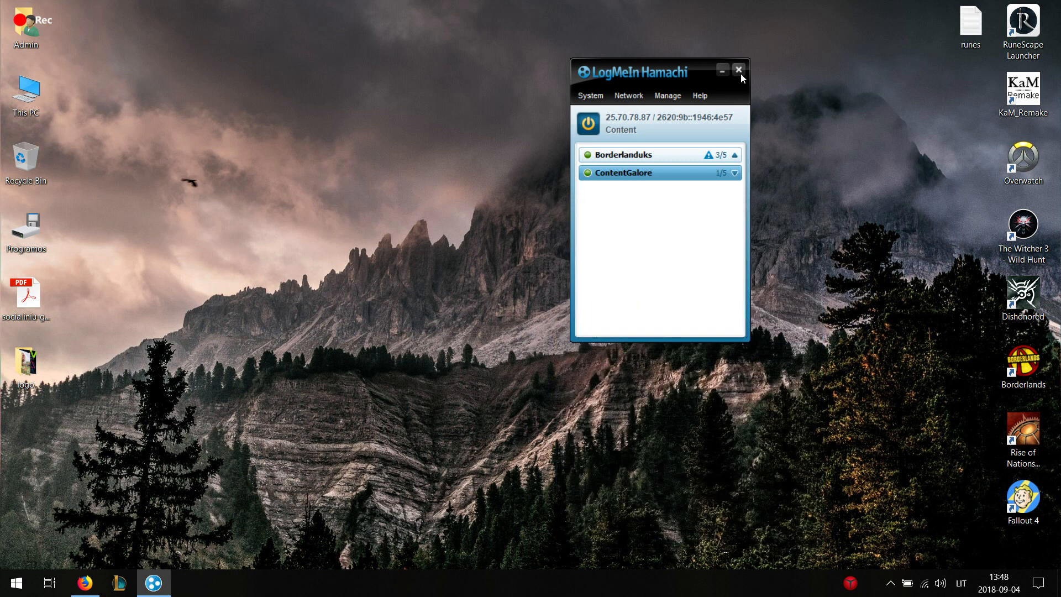
# Close the Hamachi window and start Borderlands from its desktop shortcut.
pyautogui.click(738, 69)
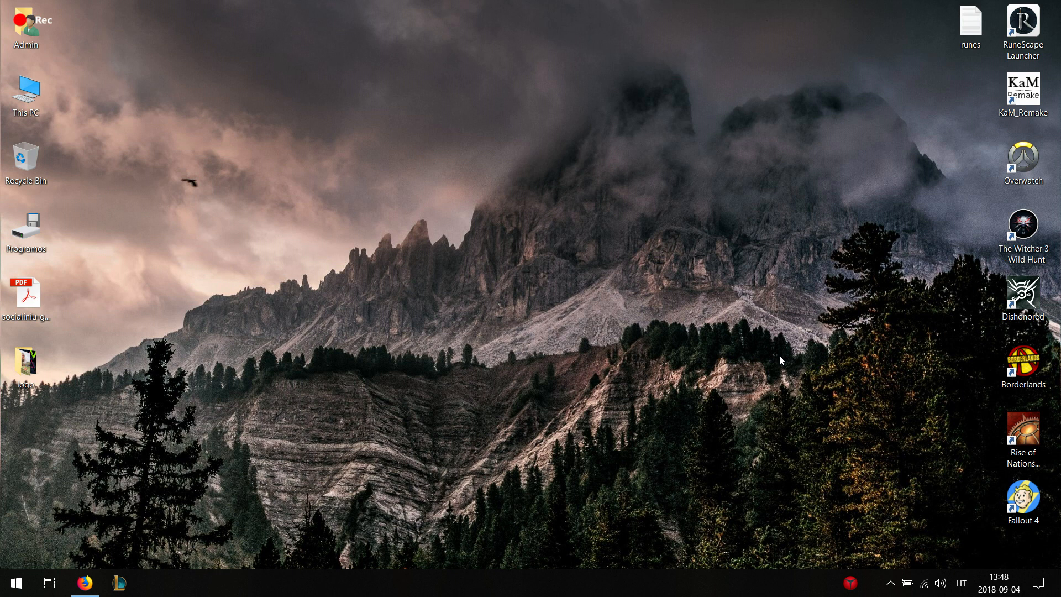
pyautogui.click(1023, 364)
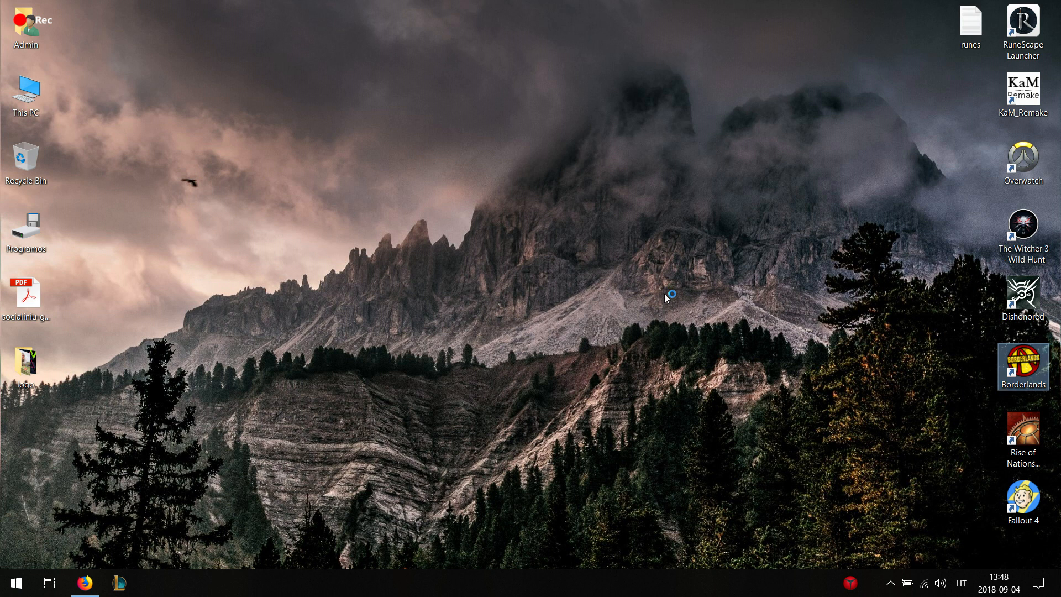
pyautogui.doubleClick(1023, 361)
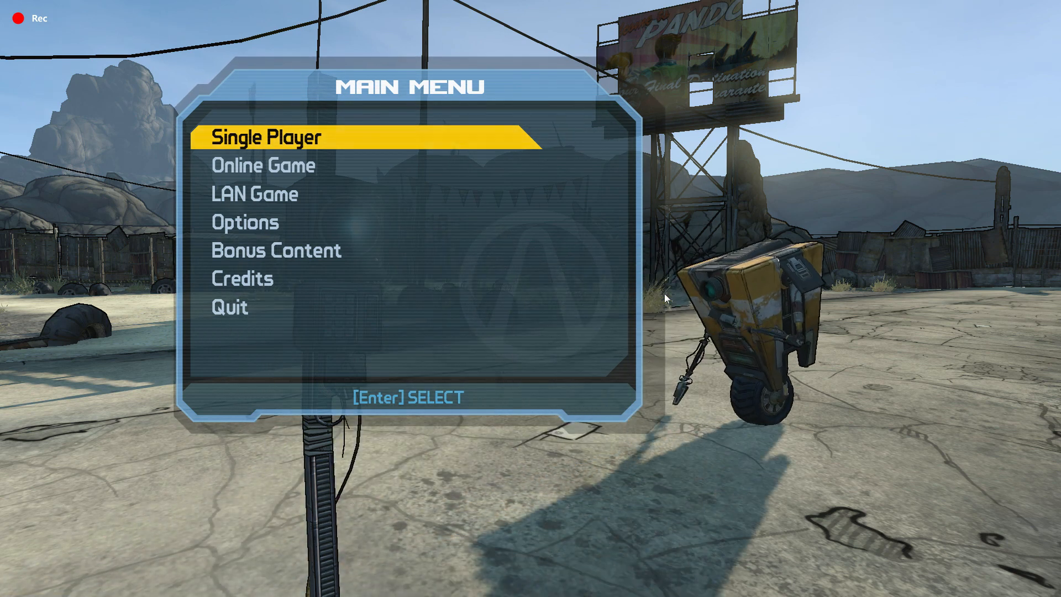
# Host a public LAN game with server name 'good' and enter its lobby.
pyautogui.press('down')
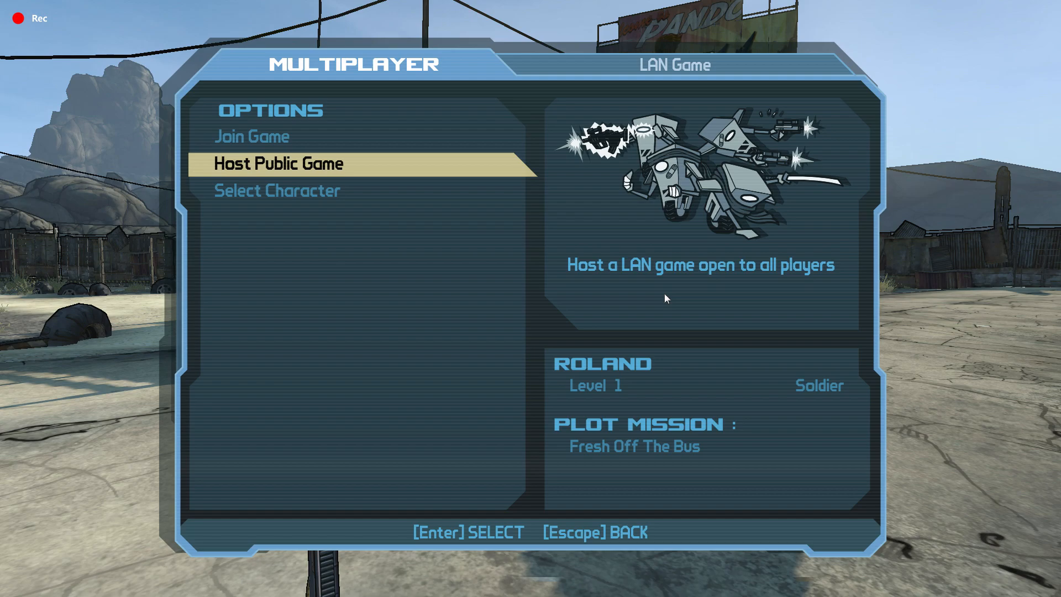
pyautogui.click(278, 164)
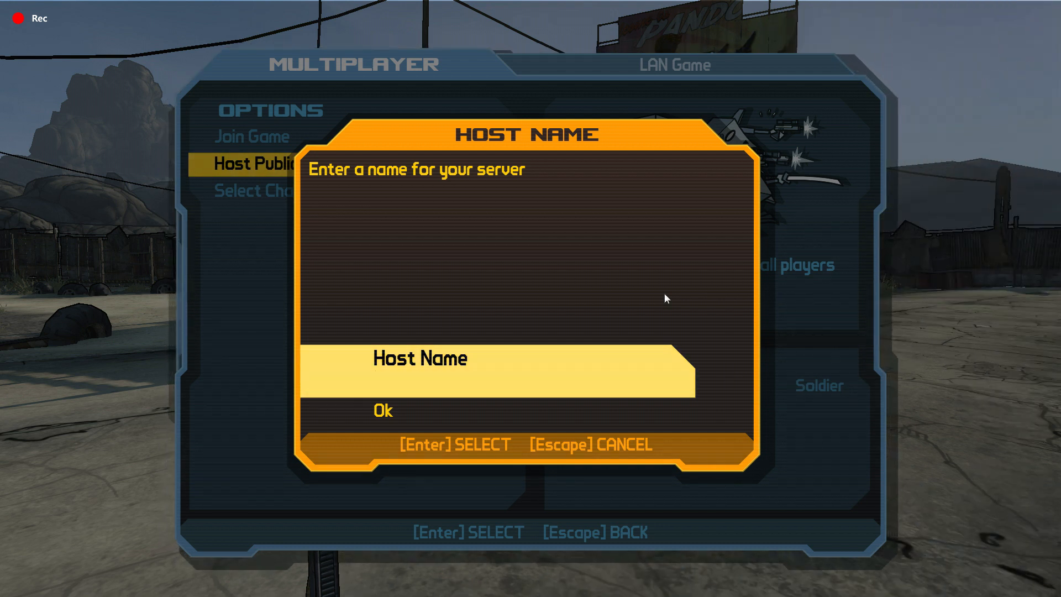
pyautogui.write('good')
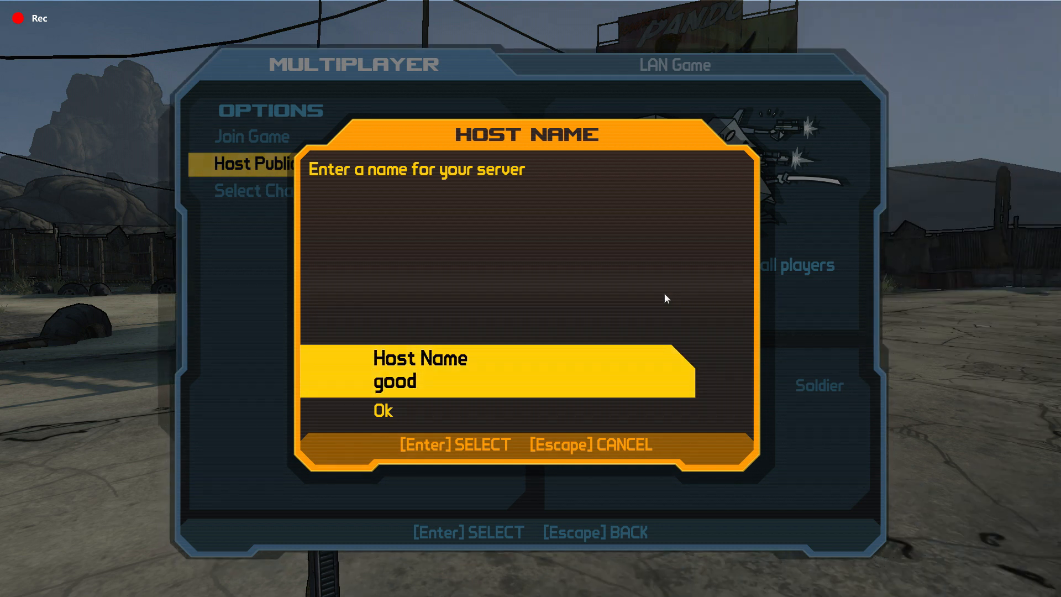
pyautogui.click(383, 411)
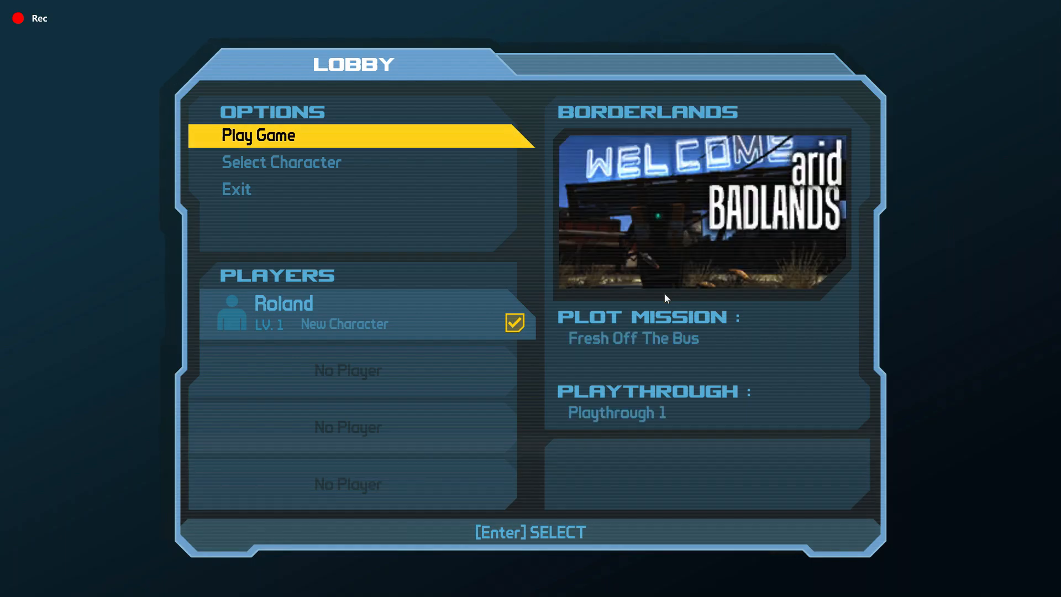